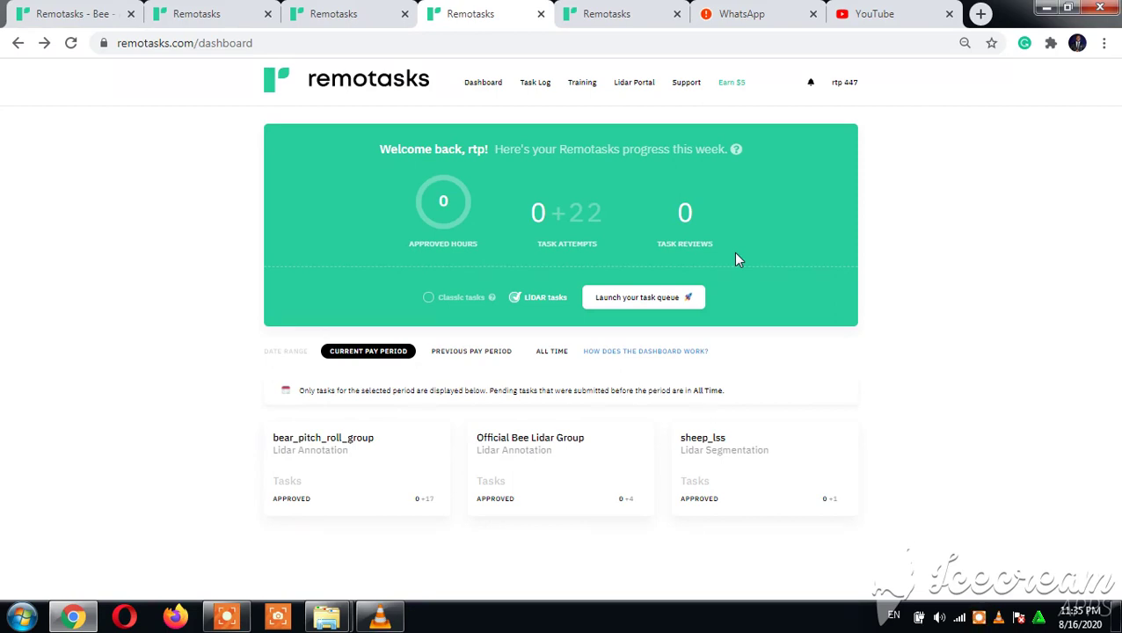
pyautogui.moveTo(581, 82)
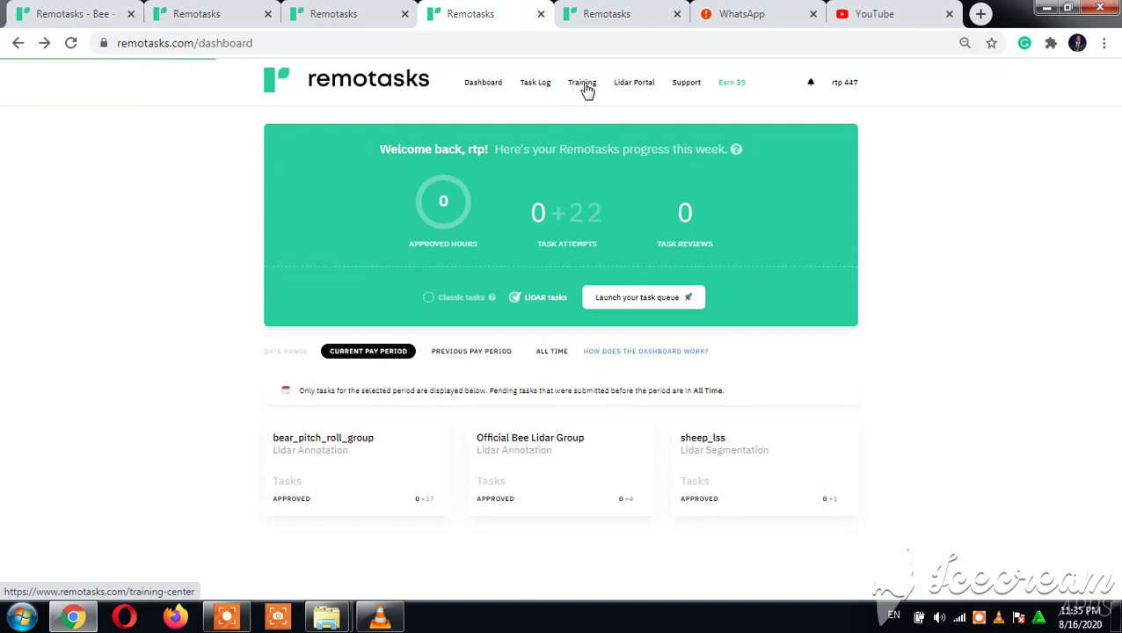
# Open the Training Center and scroll through its completed courses, featured and browsable projects.
pyautogui.click(582, 82)
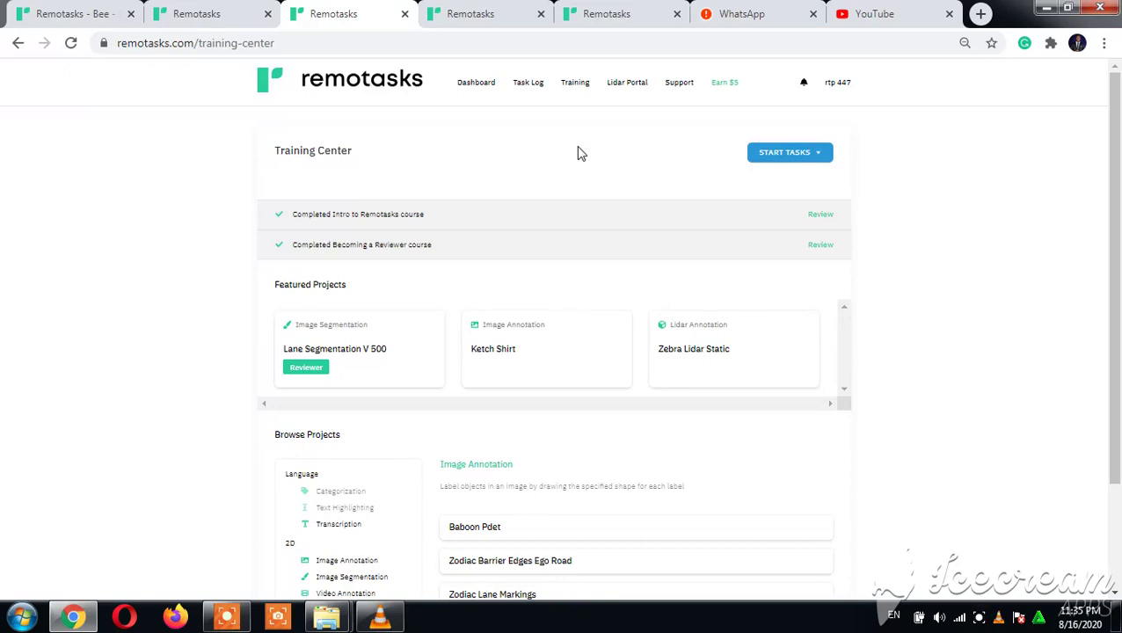
pyautogui.moveTo(614, 222)
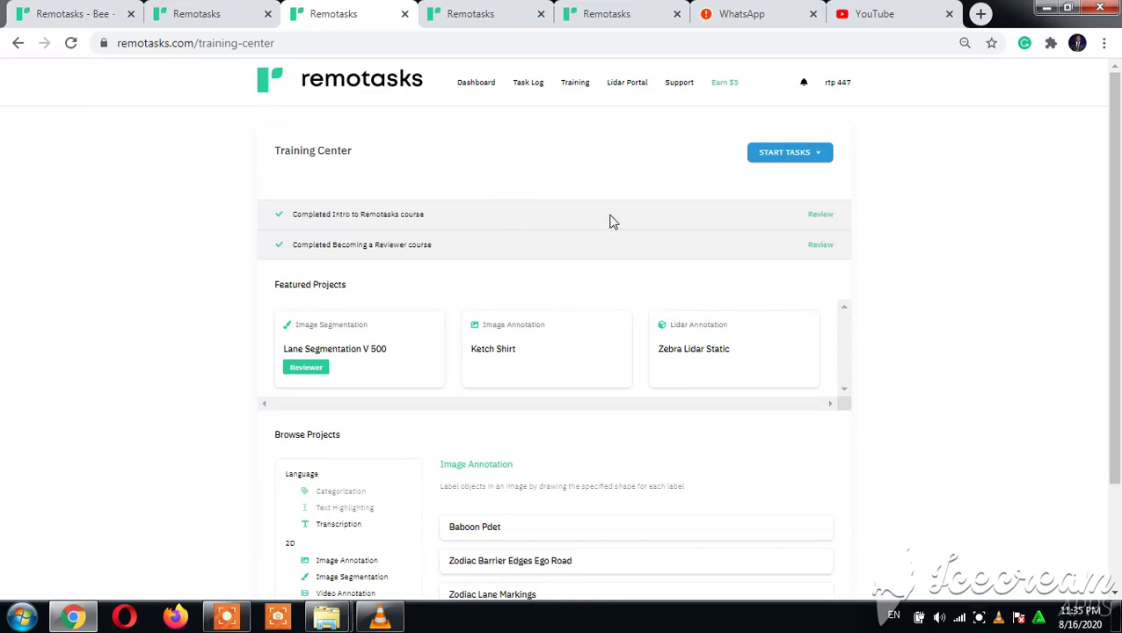
pyautogui.moveTo(820, 244)
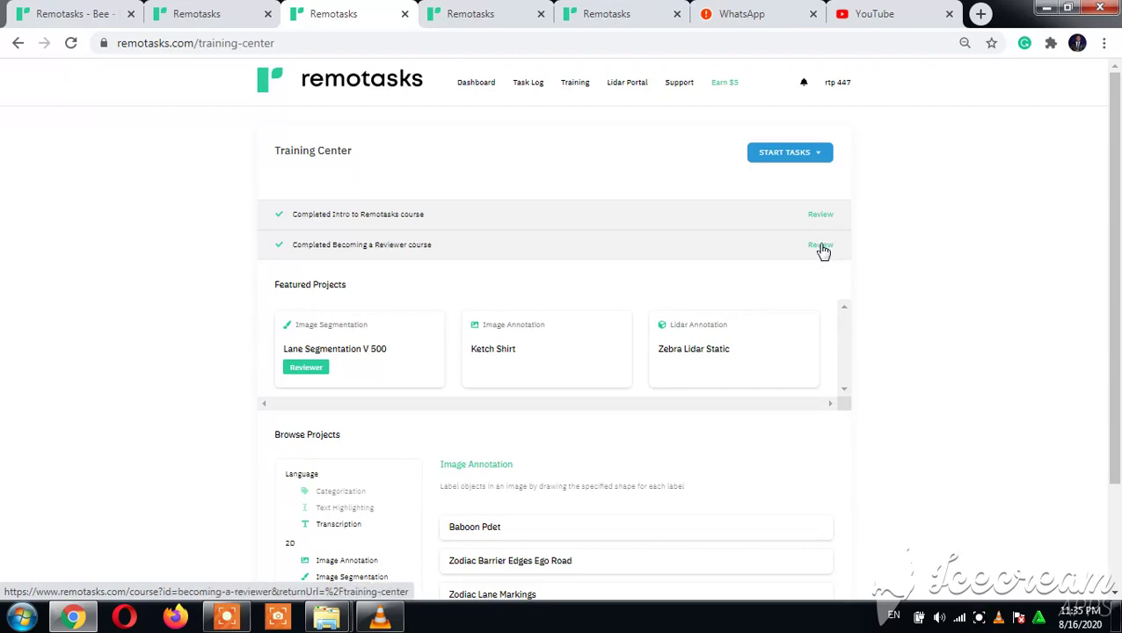
pyautogui.moveTo(531, 214)
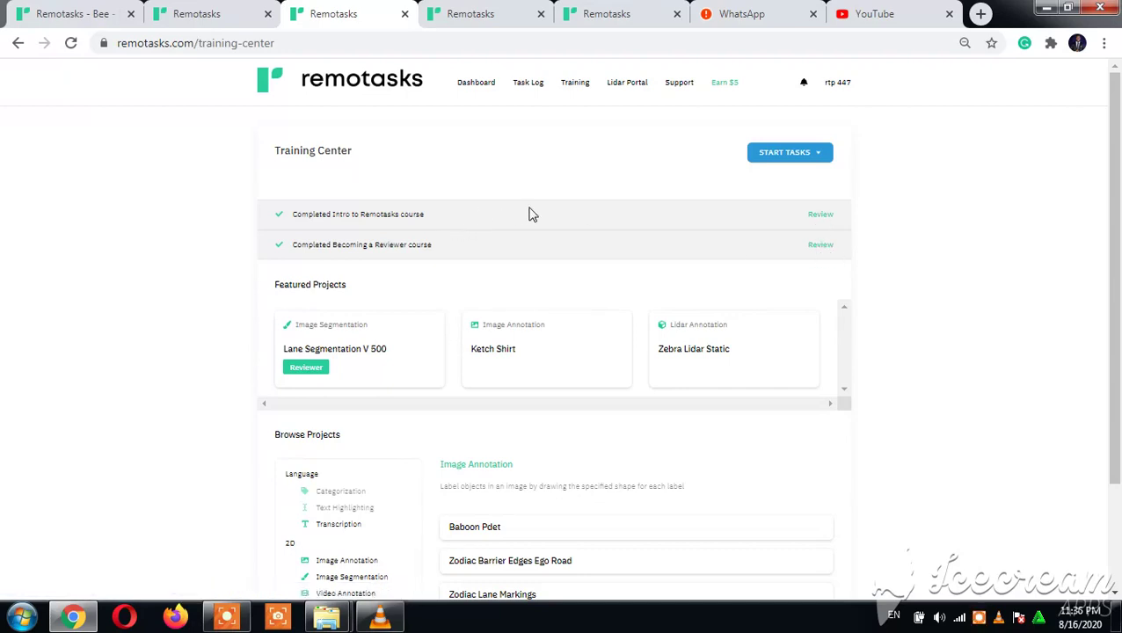
pyautogui.moveTo(820, 213)
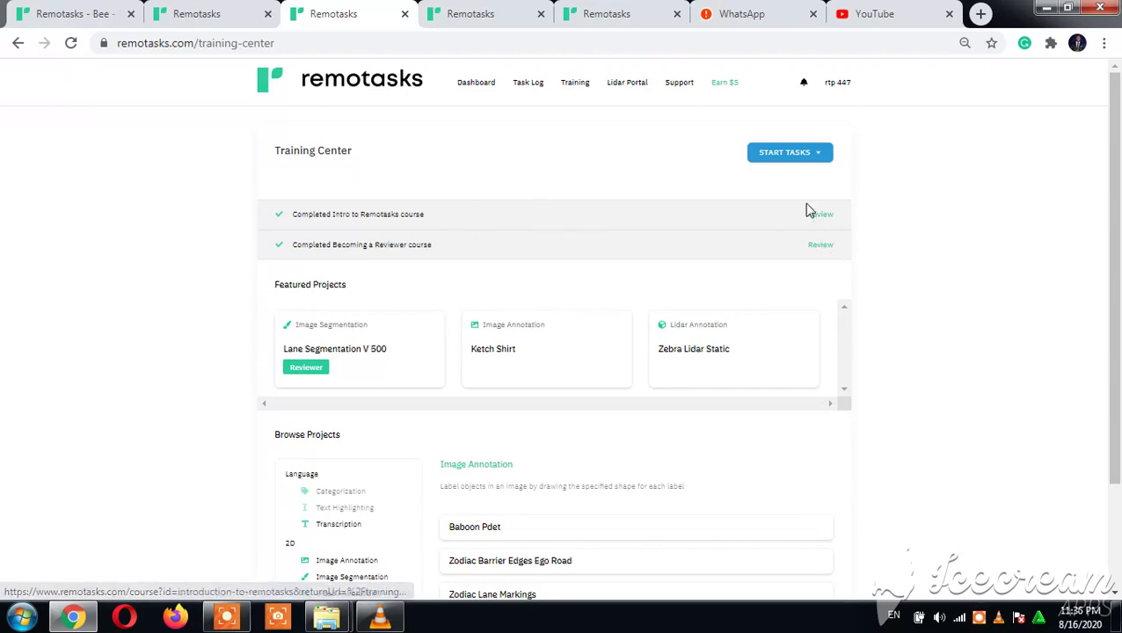
pyautogui.moveTo(497, 290)
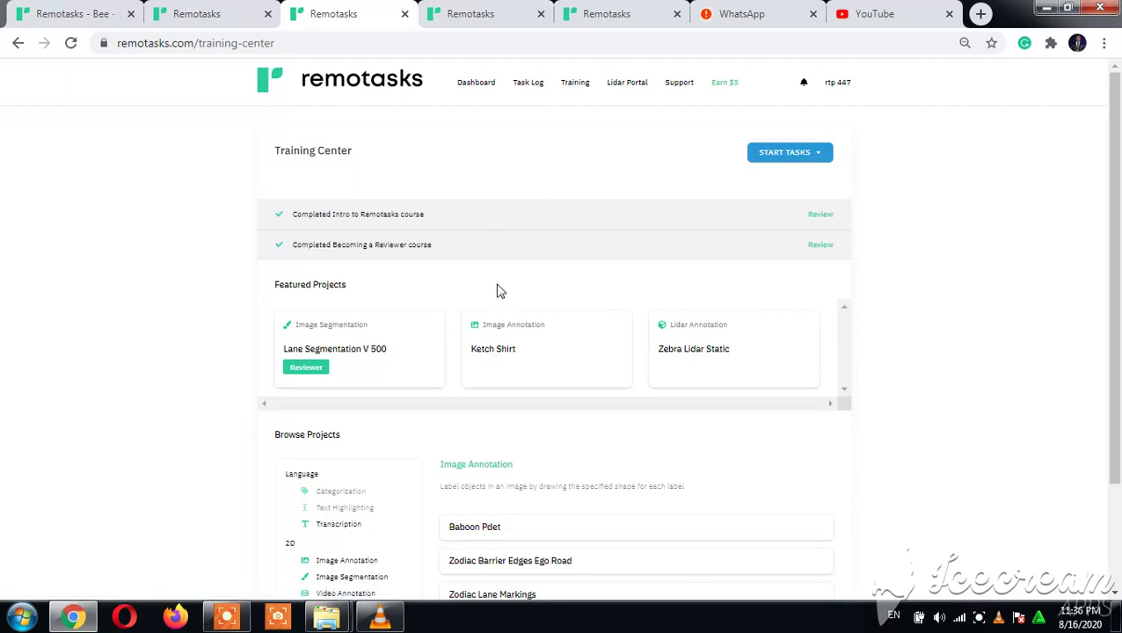
pyautogui.moveTo(812, 268)
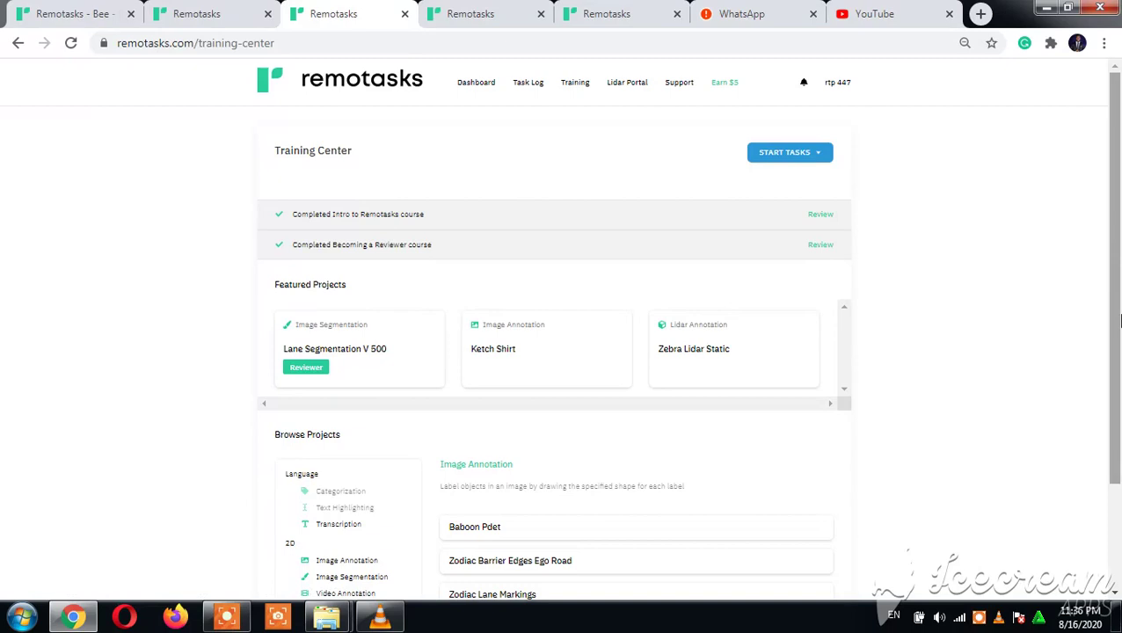
pyautogui.scroll(-3)
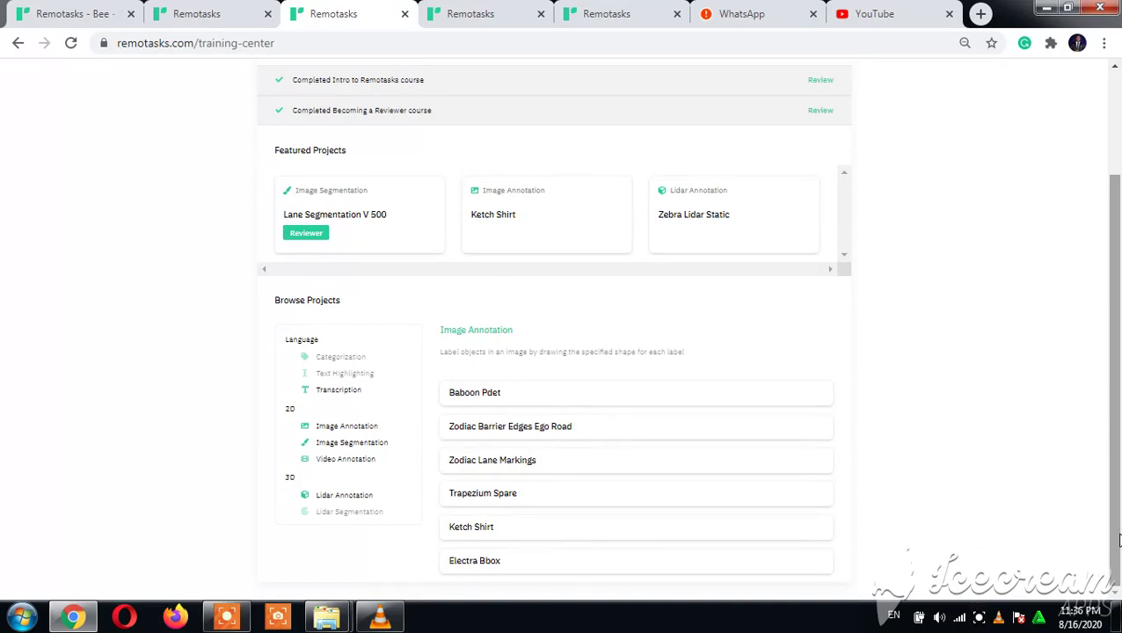
pyautogui.moveTo(861, 529)
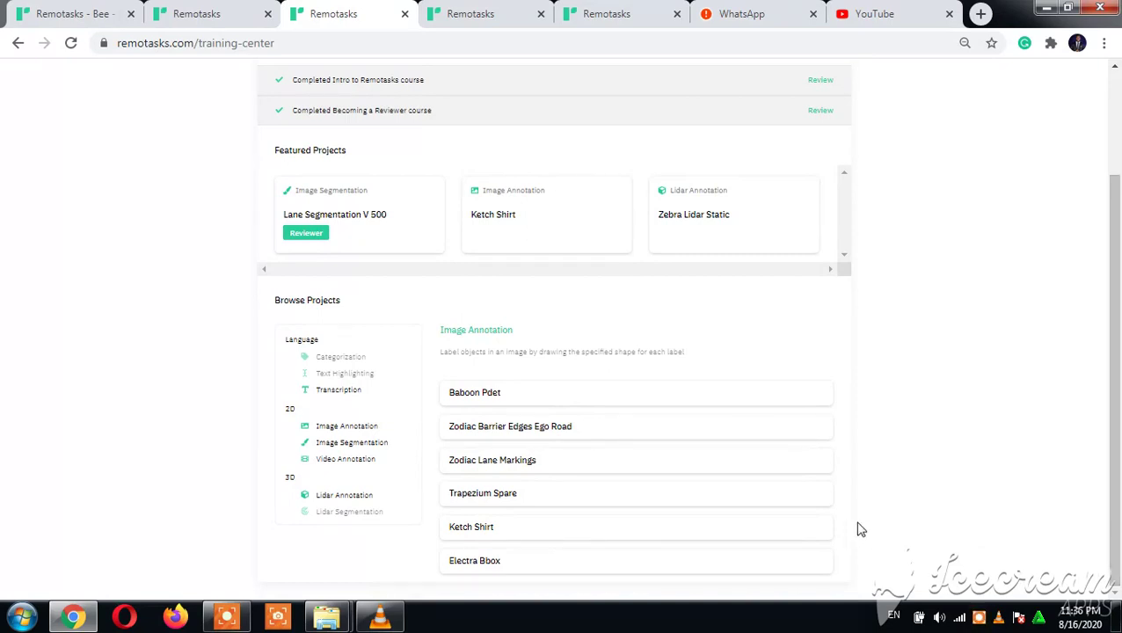
pyautogui.moveTo(392, 563)
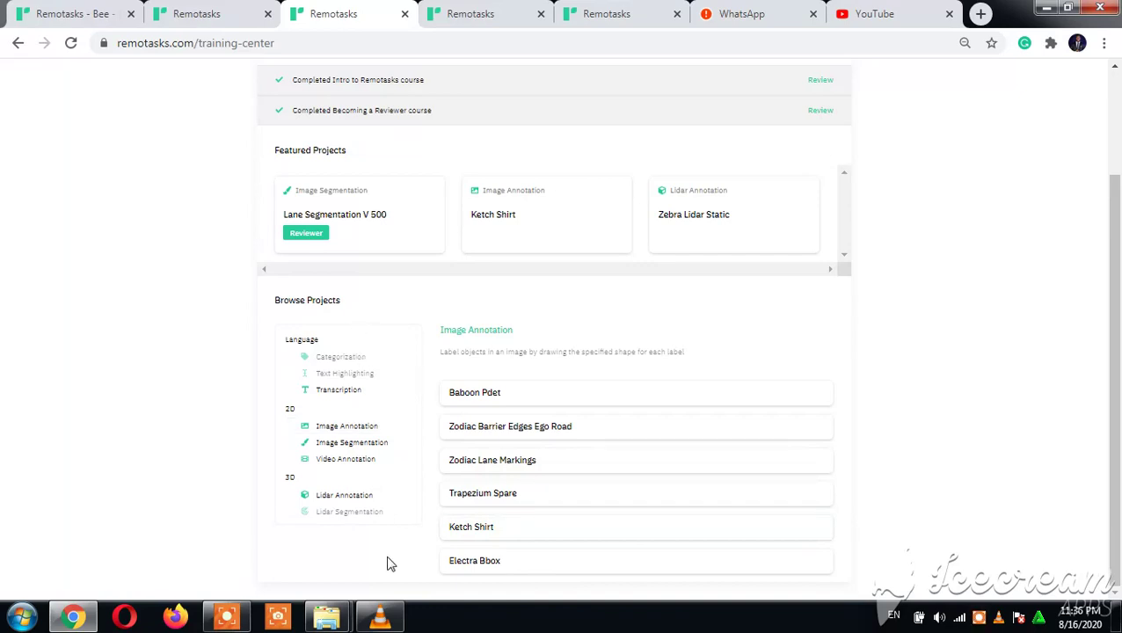
pyautogui.moveTo(381, 511)
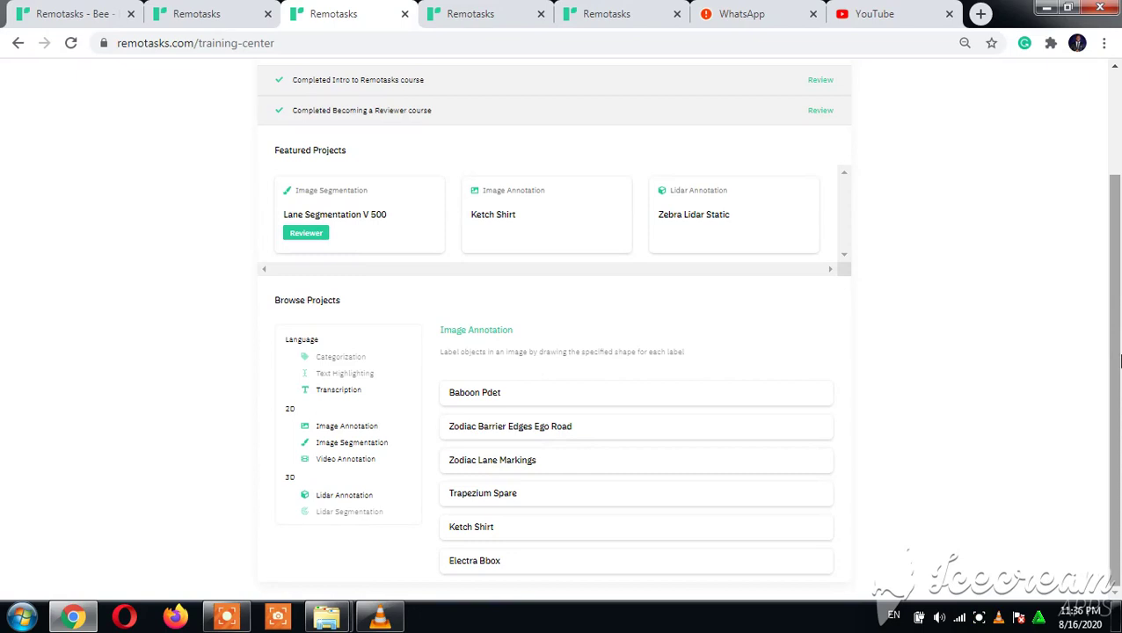
pyautogui.moveTo(476, 330)
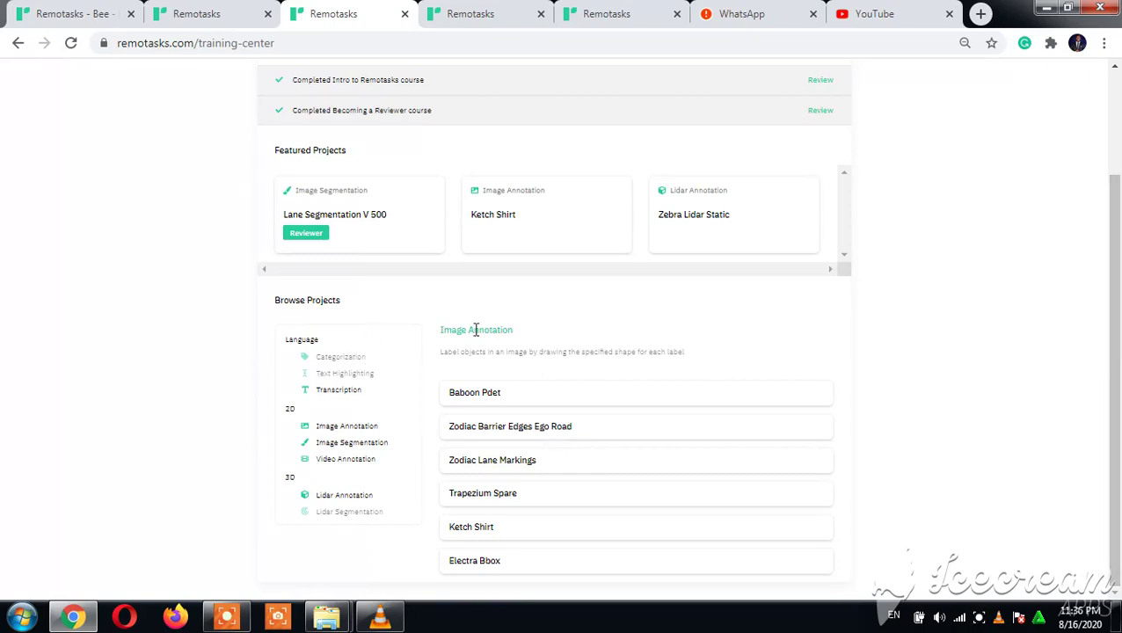
pyautogui.scroll(3)
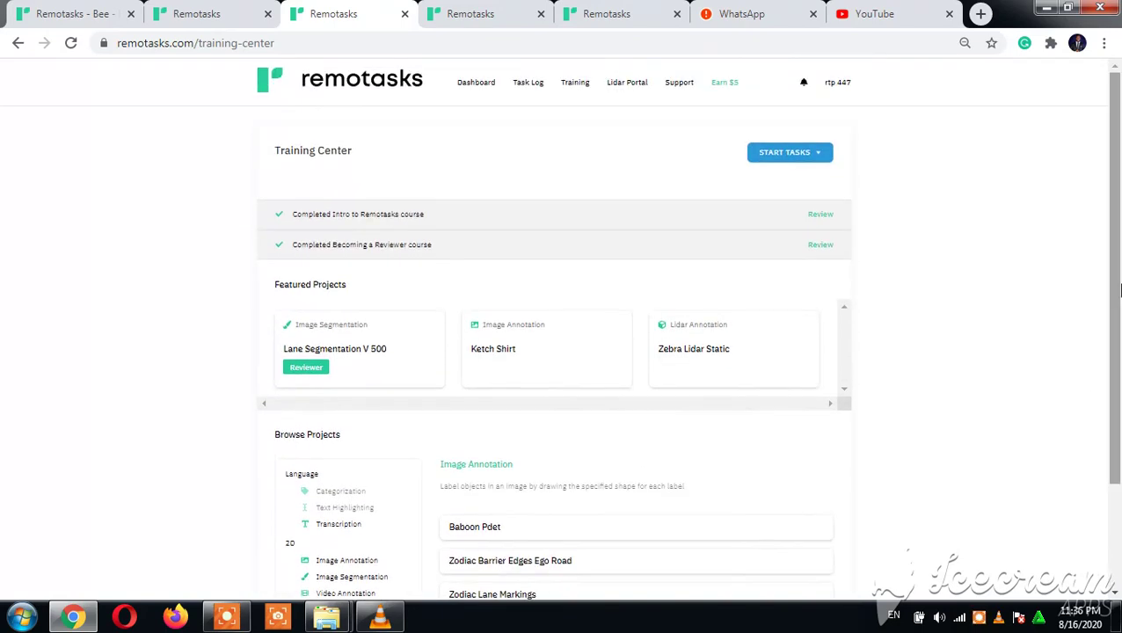
pyautogui.moveTo(926, 295)
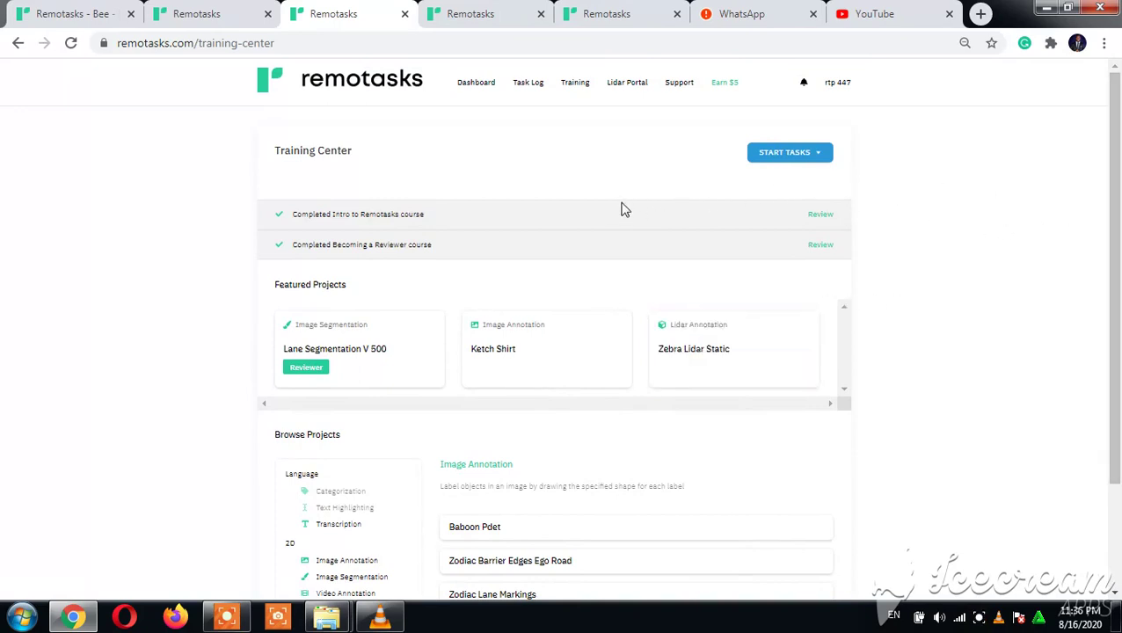
pyautogui.moveTo(575, 81)
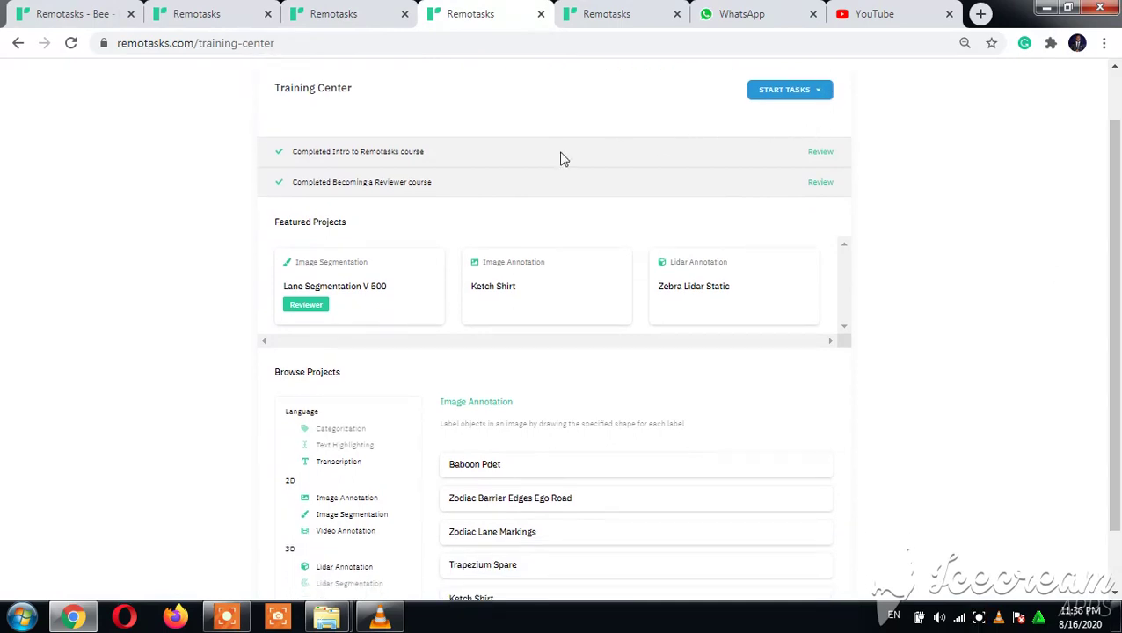
pyautogui.moveTo(911, 157)
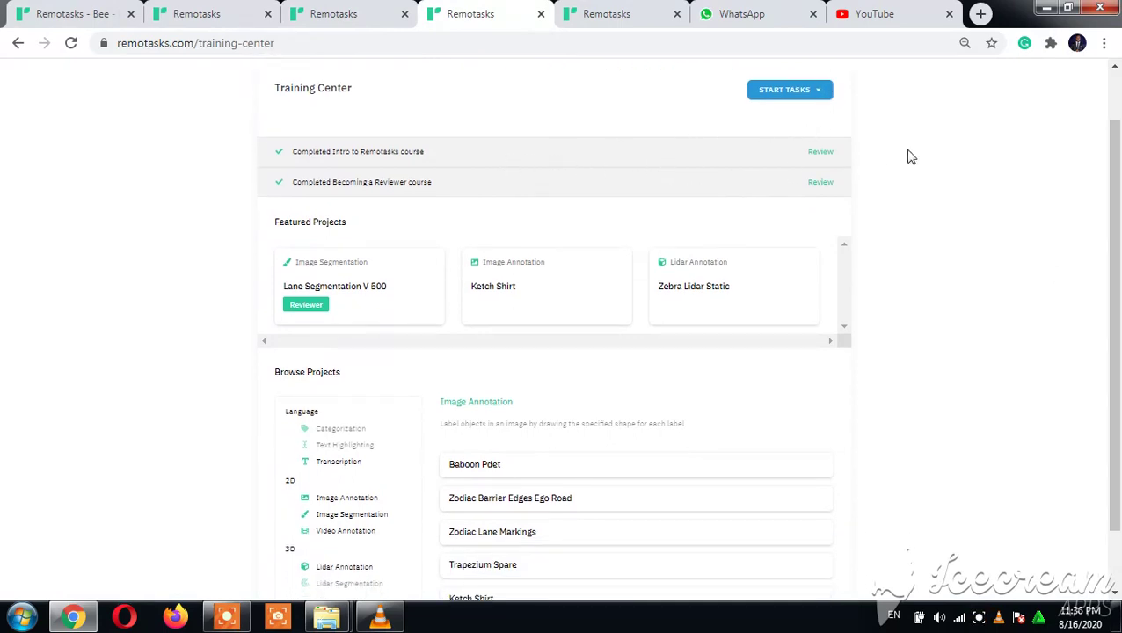
pyautogui.moveTo(789, 89)
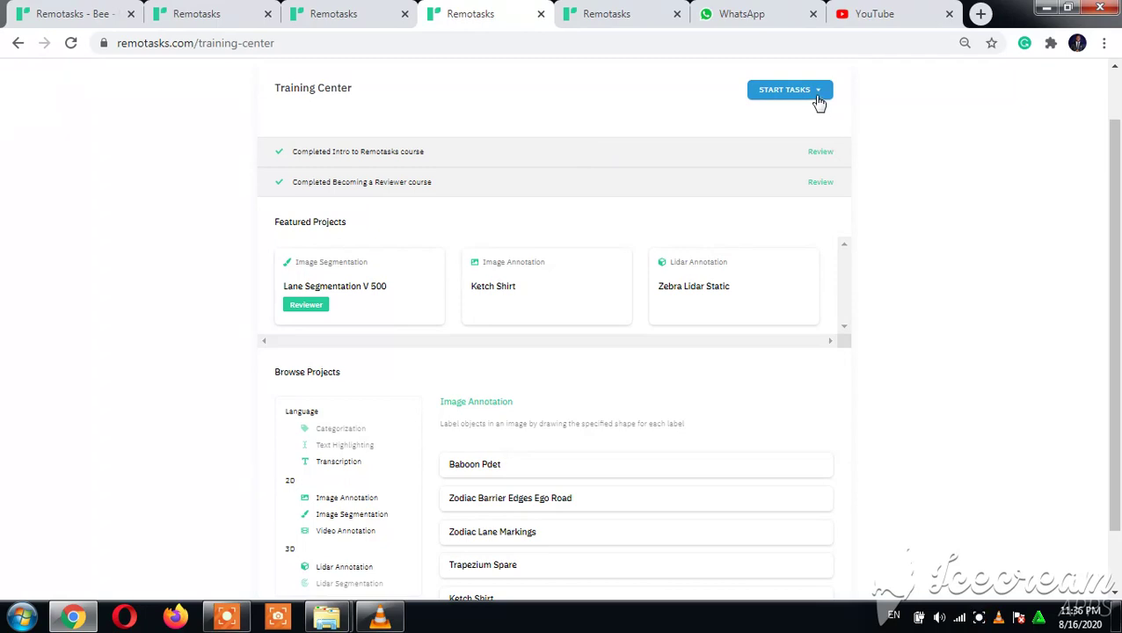
# Reveal the 3D Tasks and Language + 2D Tasks choices, then scroll to Image Annotation projects.
pyautogui.click(784, 89)
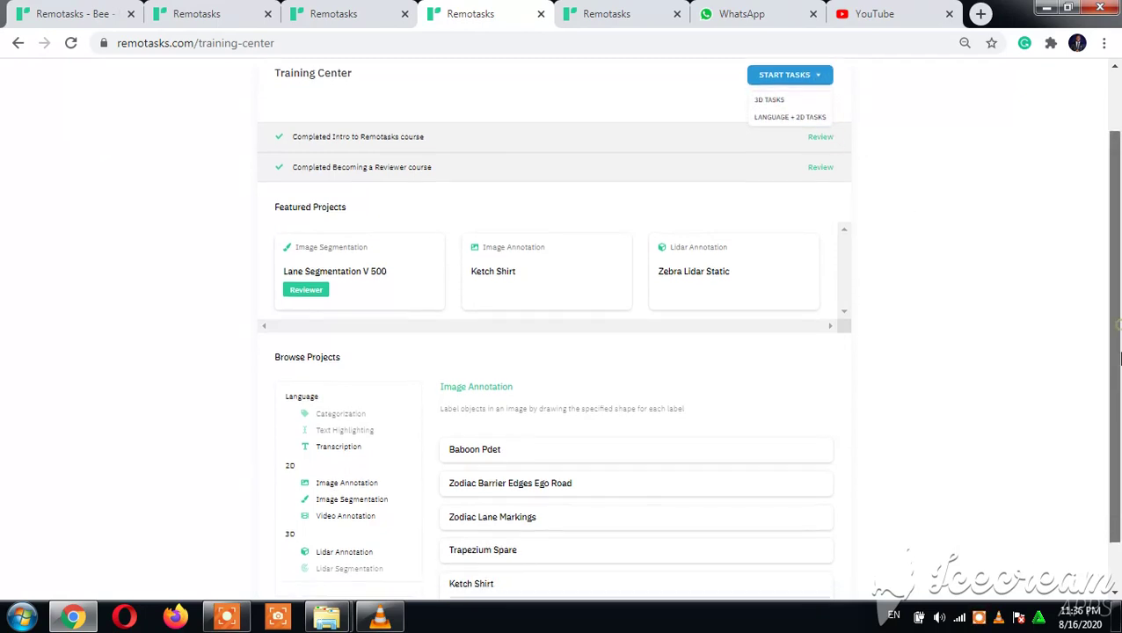
pyautogui.scroll(-3)
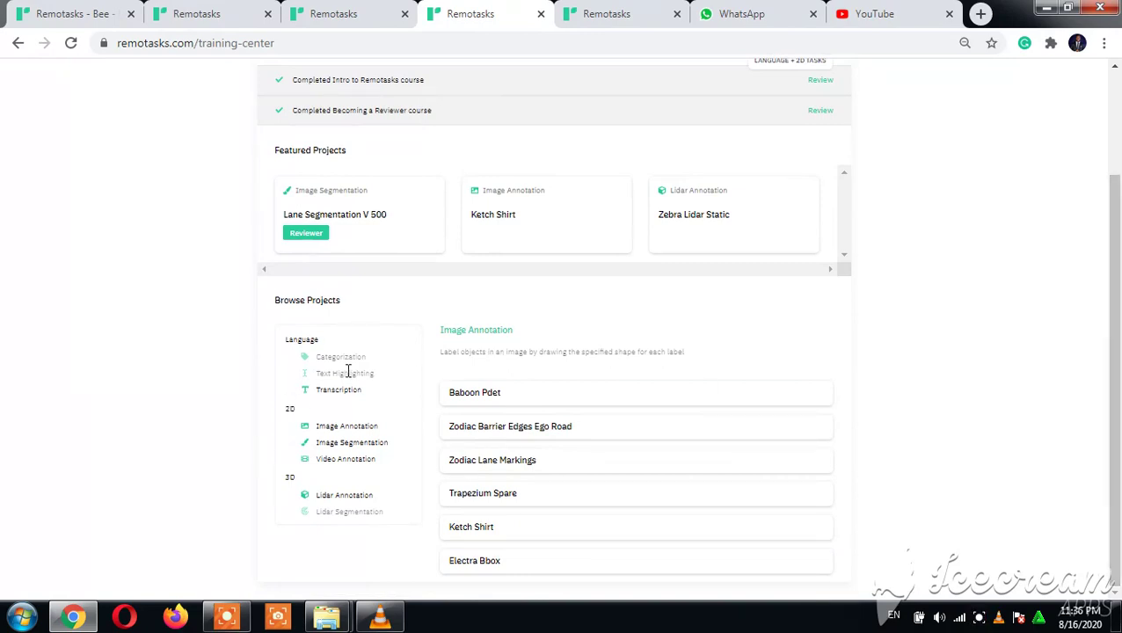
pyautogui.moveTo(341, 372)
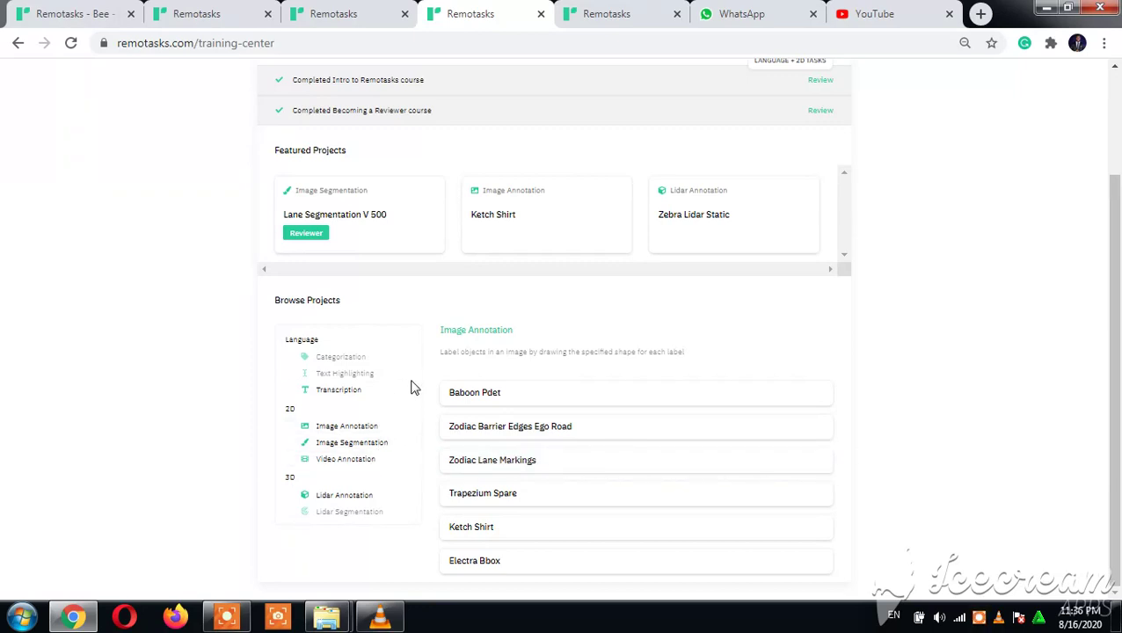
pyautogui.moveTo(344, 495)
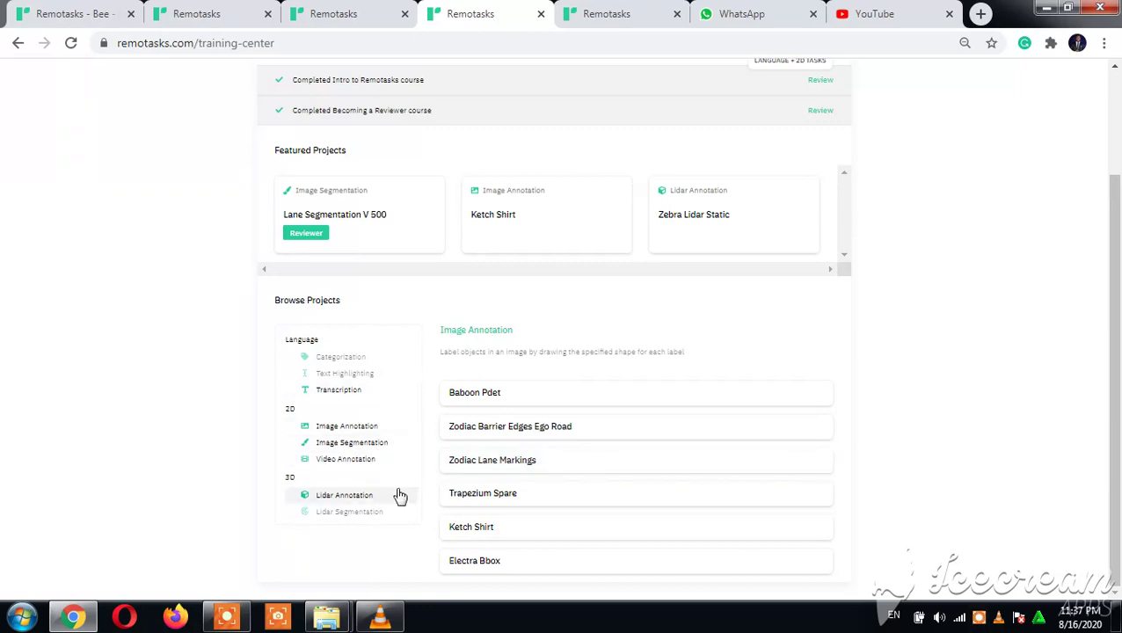
pyautogui.moveTo(390, 499)
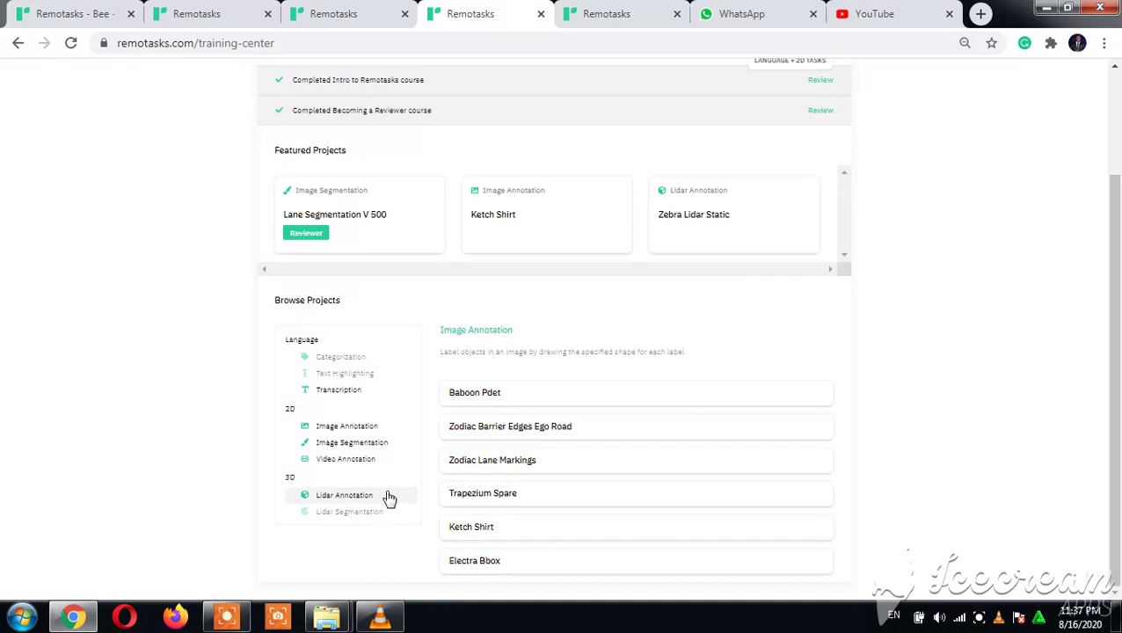
pyautogui.moveTo(351, 489)
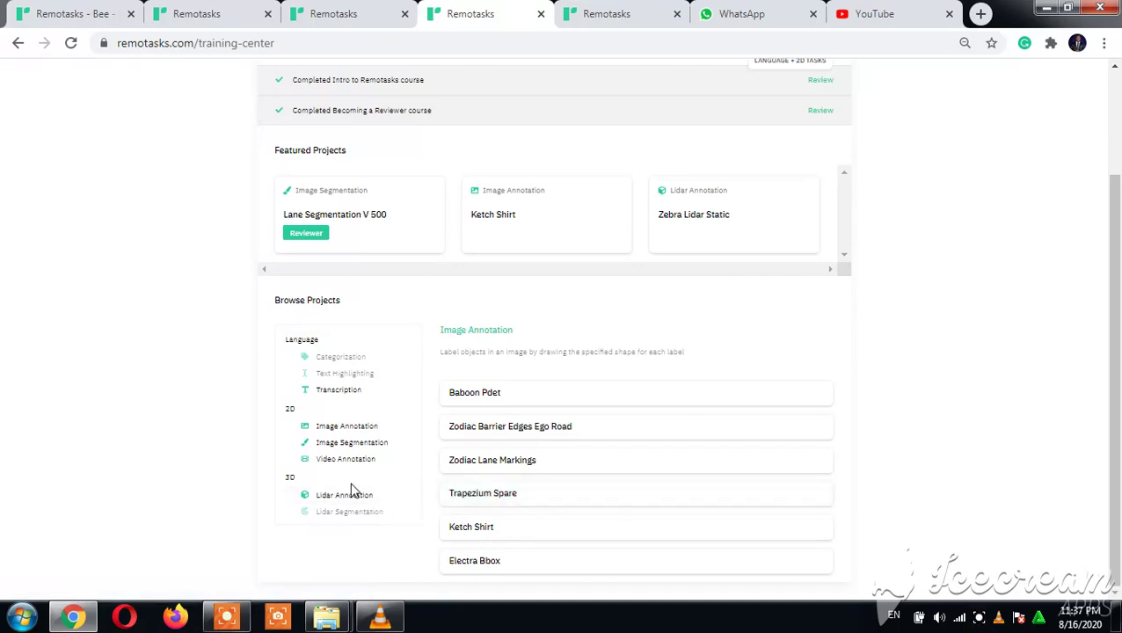
pyautogui.moveTo(391, 517)
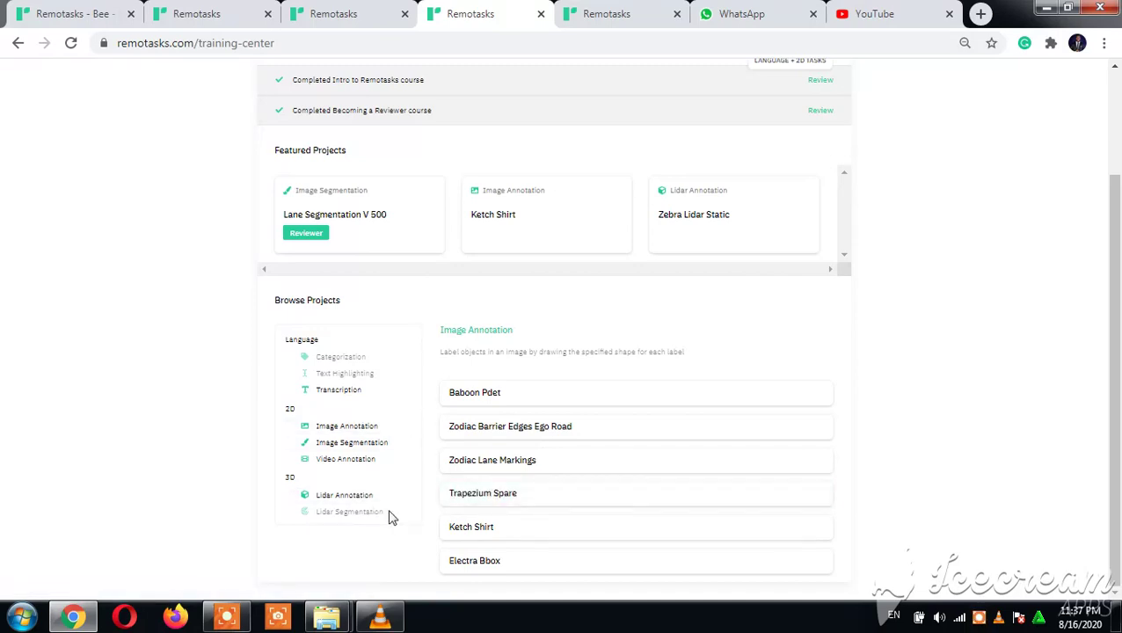
pyautogui.moveTo(345, 495)
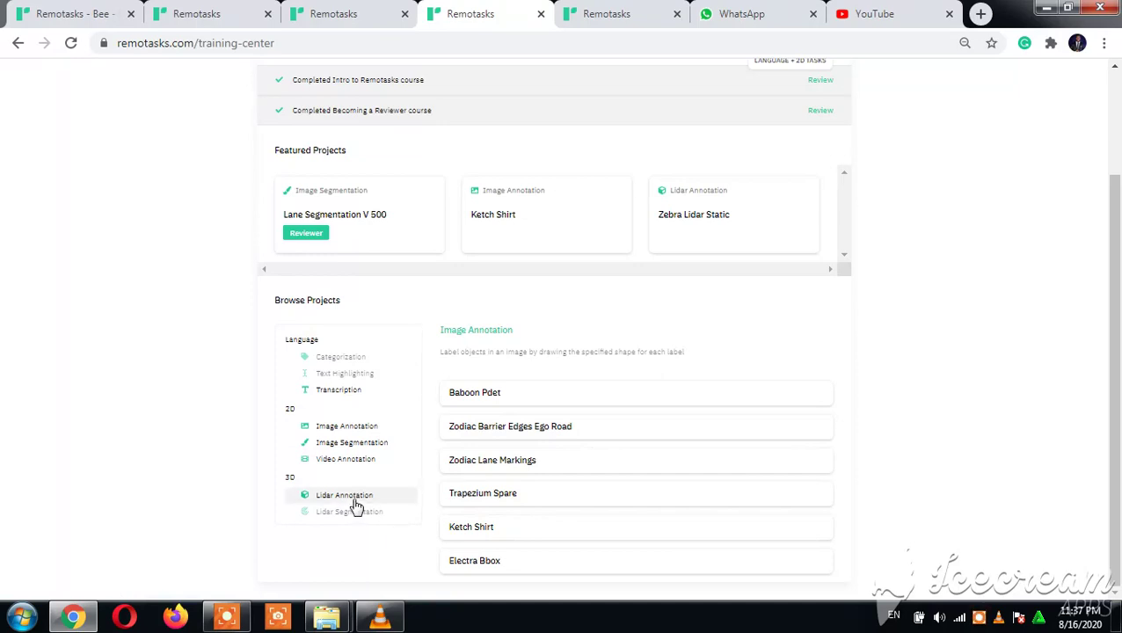
# Browse Lidar Annotation, then Transcription projects, and open Purchase Orders DE.
pyautogui.click(344, 495)
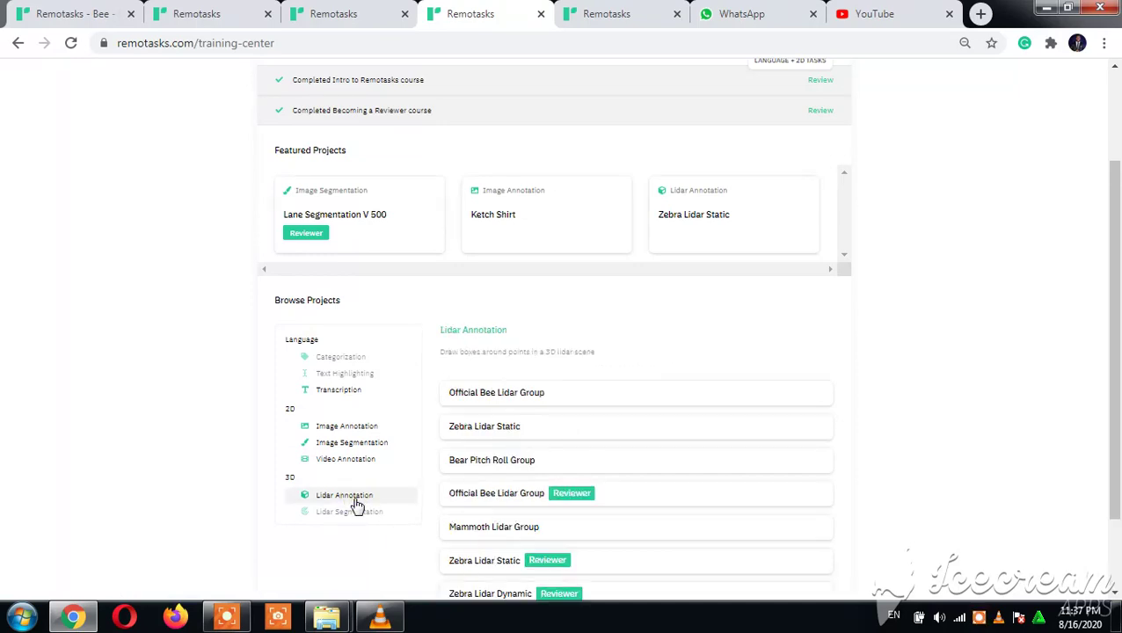
pyautogui.moveTo(357, 390)
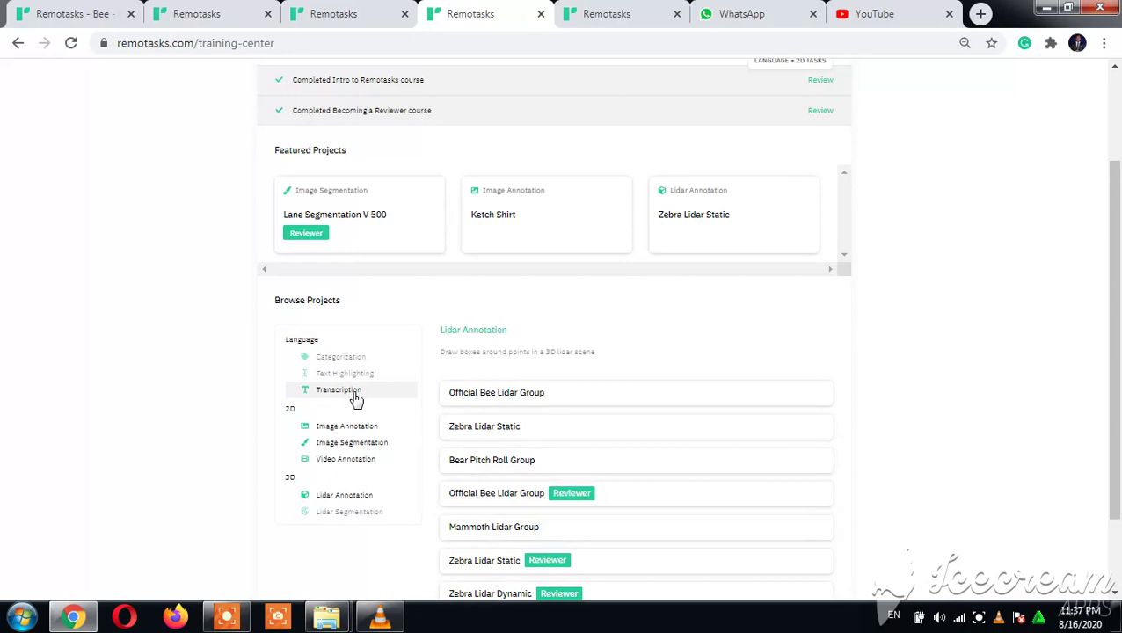
pyautogui.click(339, 389)
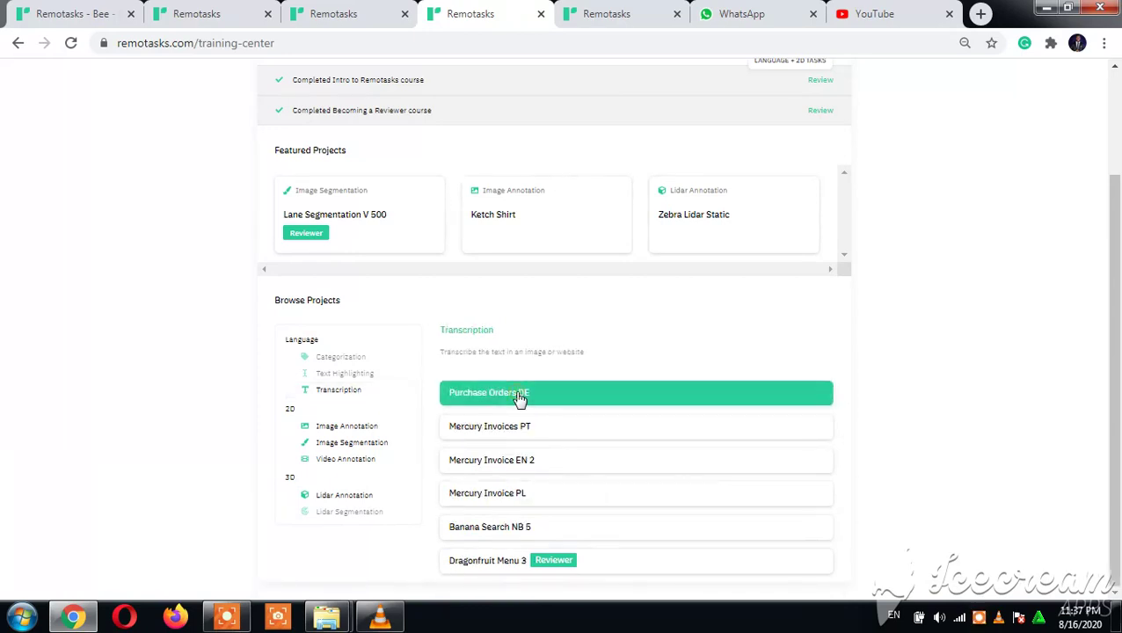
pyautogui.click(518, 392)
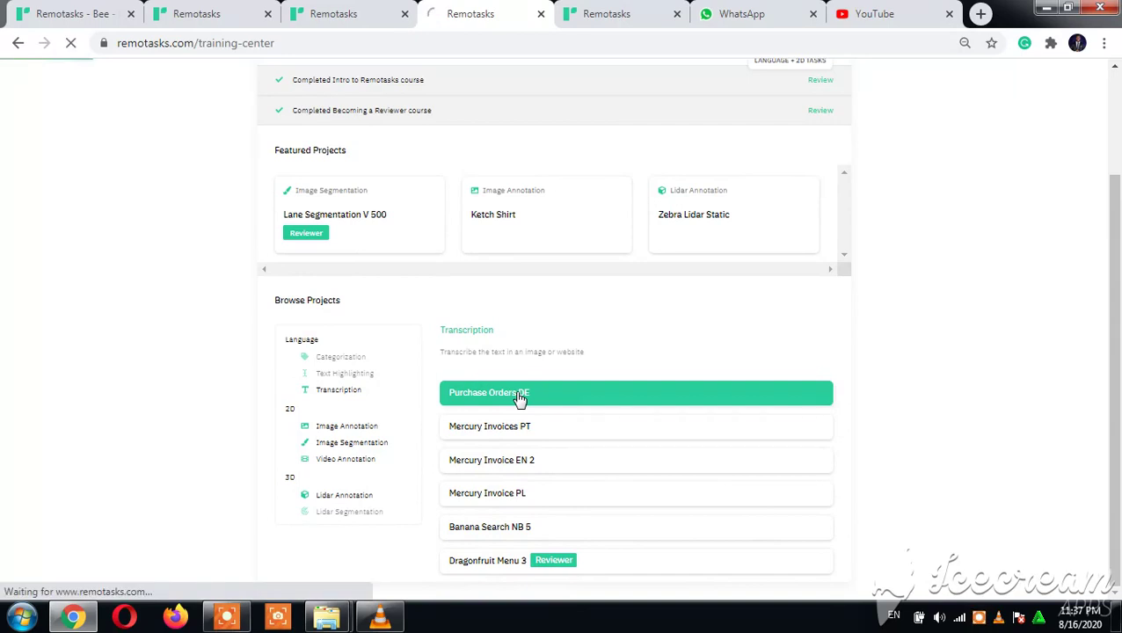
# Review Purchase Orders DE's three required courses, then return to the weekly progress dashboard tab.
pyautogui.click(519, 392)
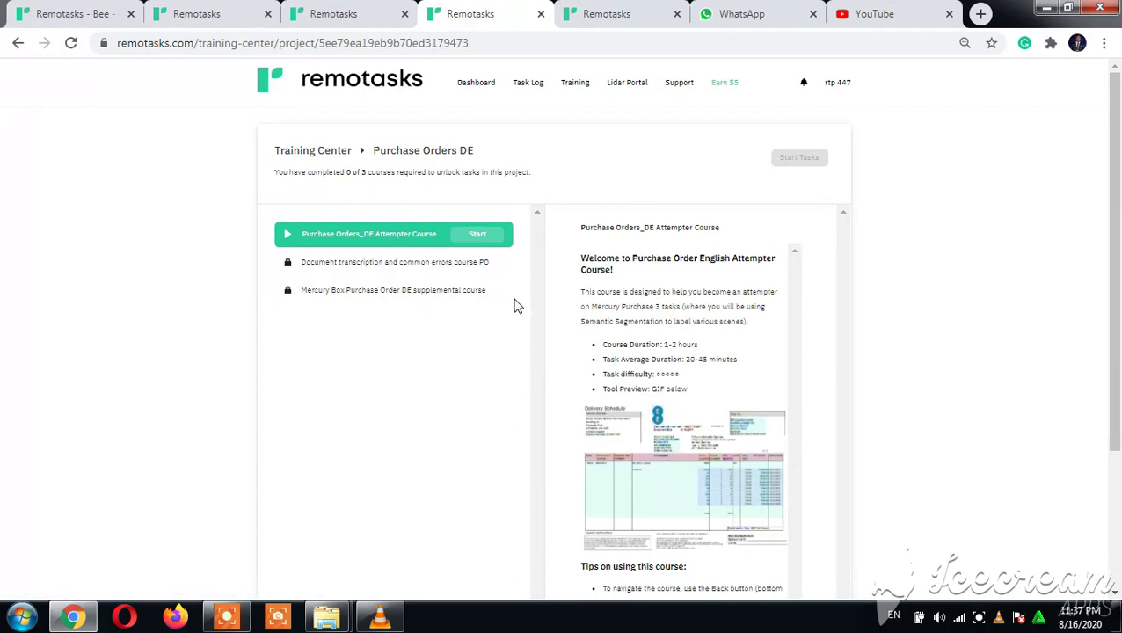
pyautogui.moveTo(494, 302)
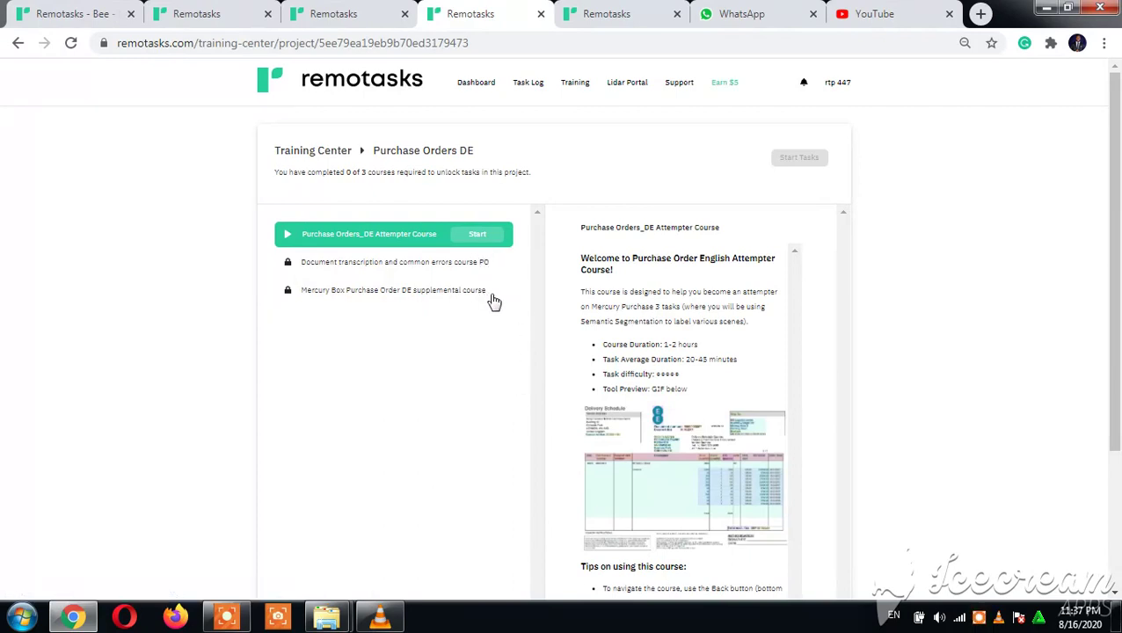
pyautogui.moveTo(481, 266)
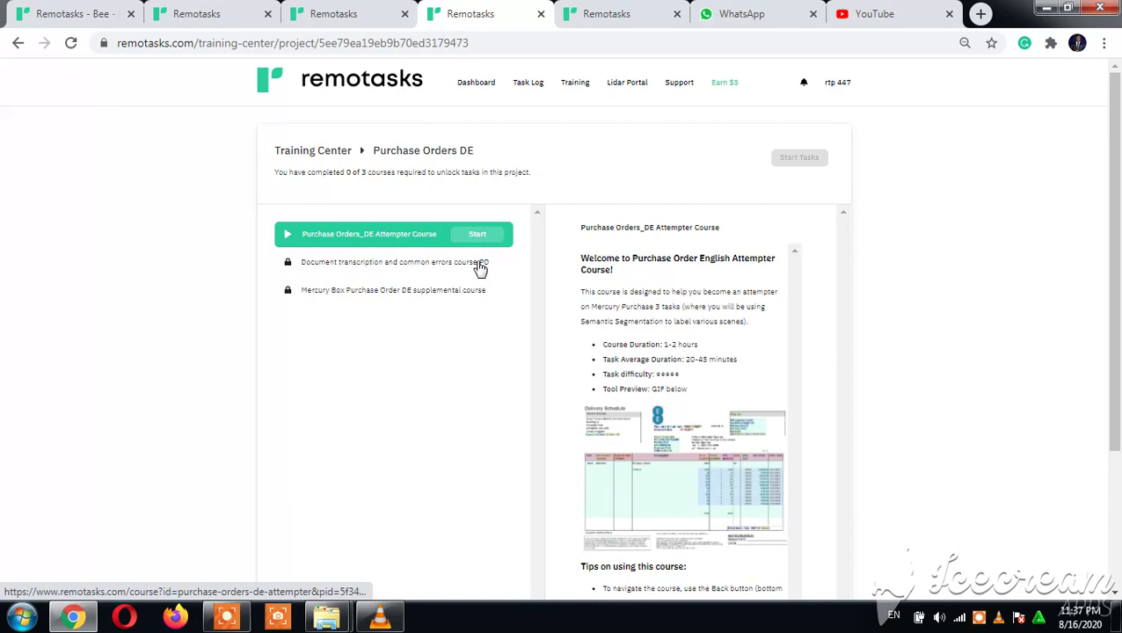
pyautogui.moveTo(783, 170)
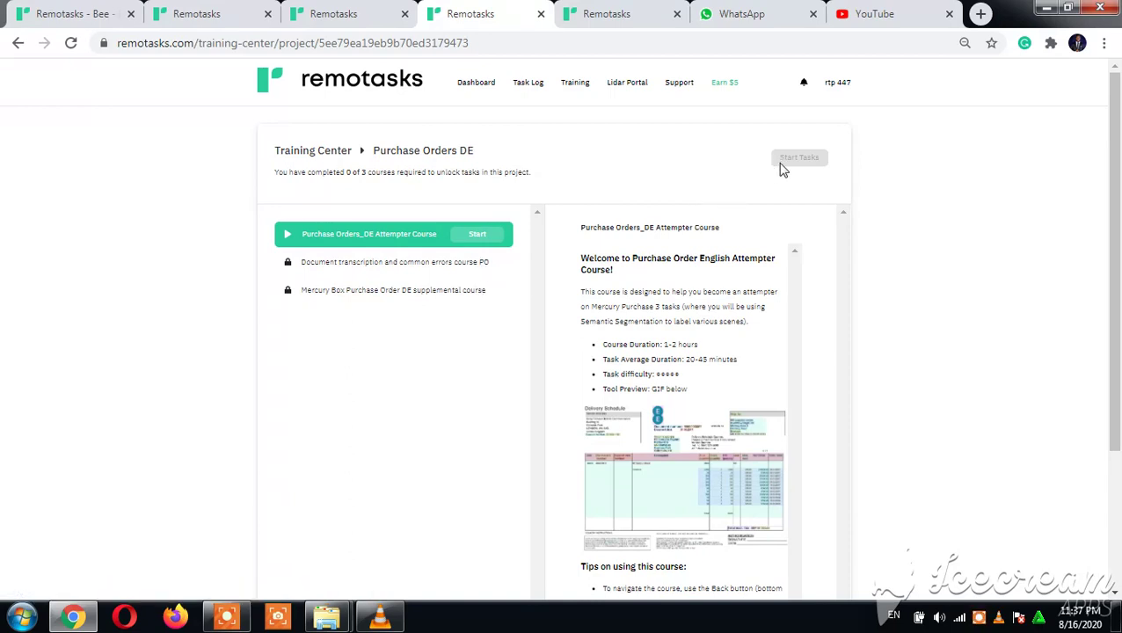
pyautogui.moveTo(808, 167)
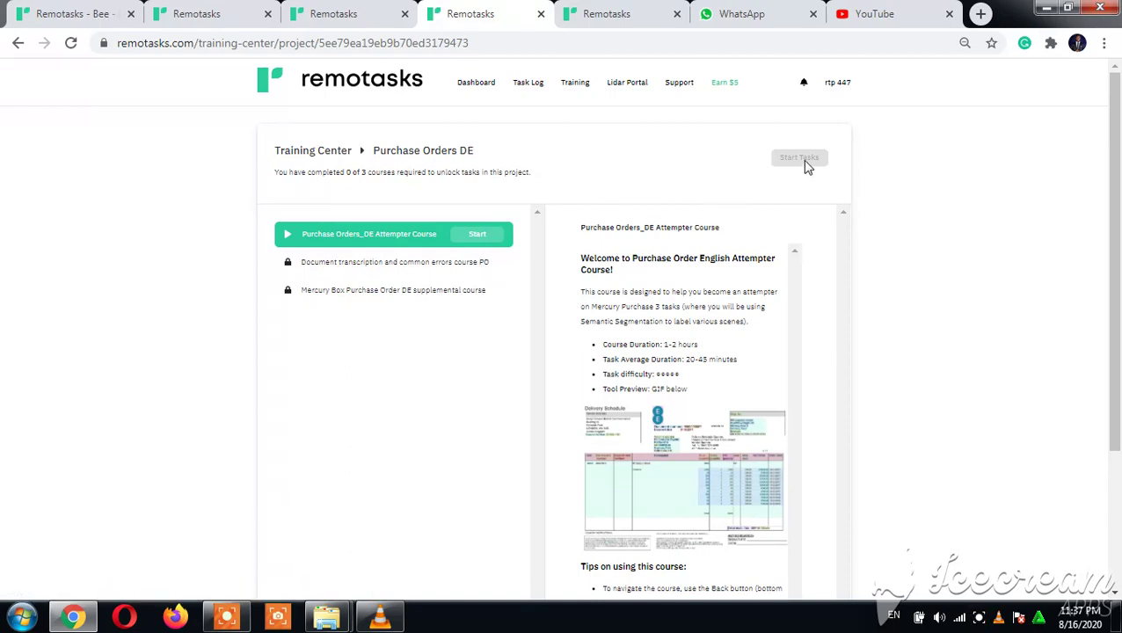
pyautogui.moveTo(802, 164)
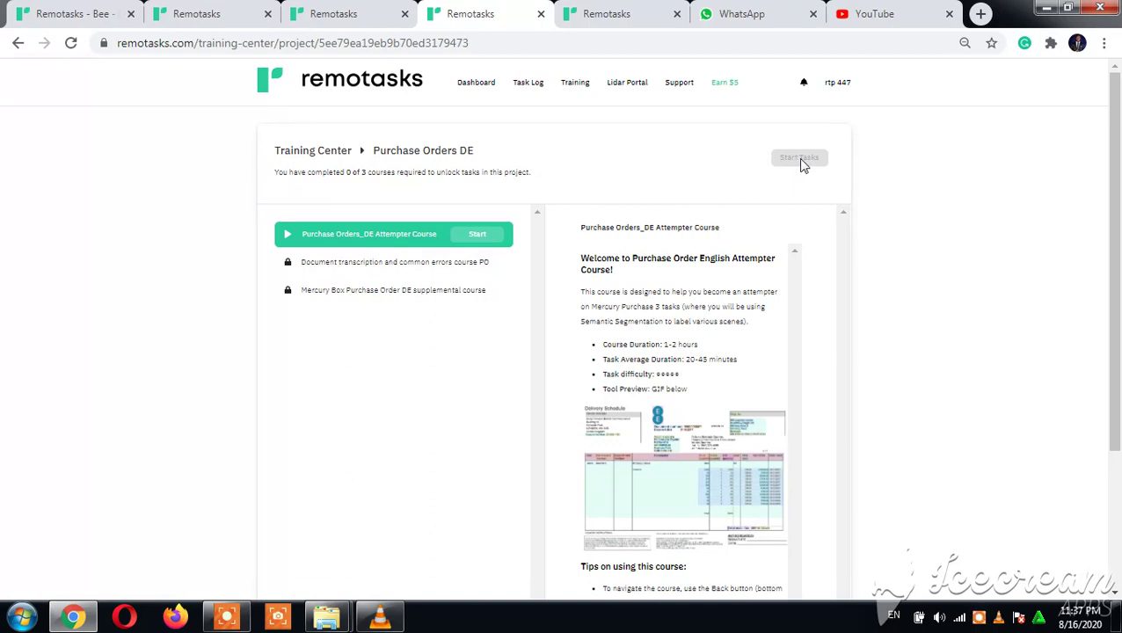
pyautogui.moveTo(462, 268)
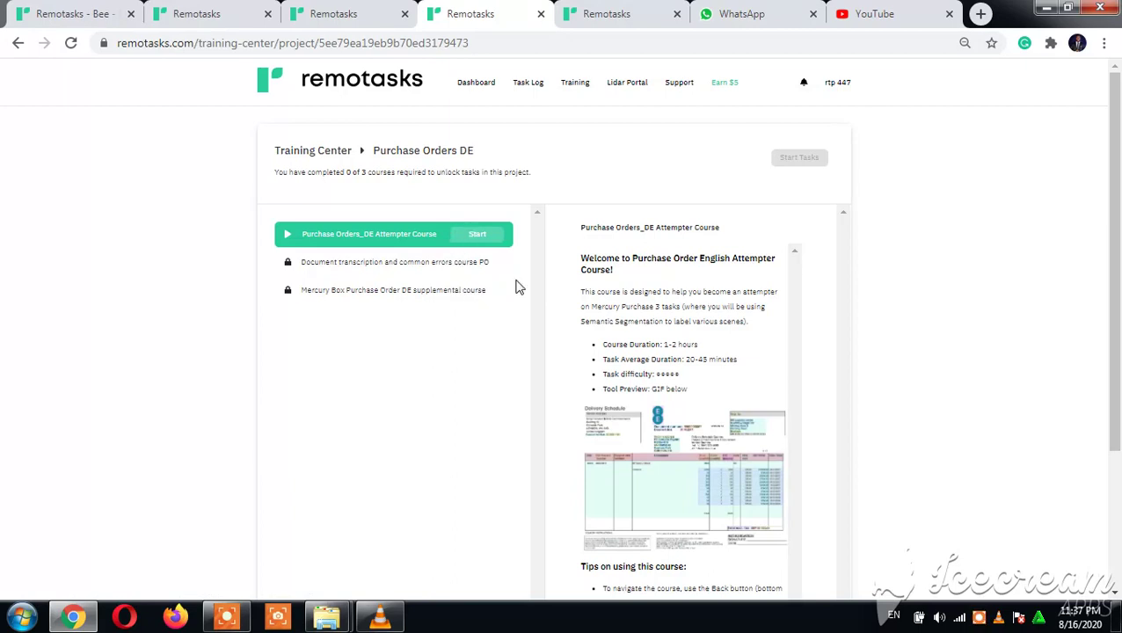
pyautogui.moveTo(158, 115)
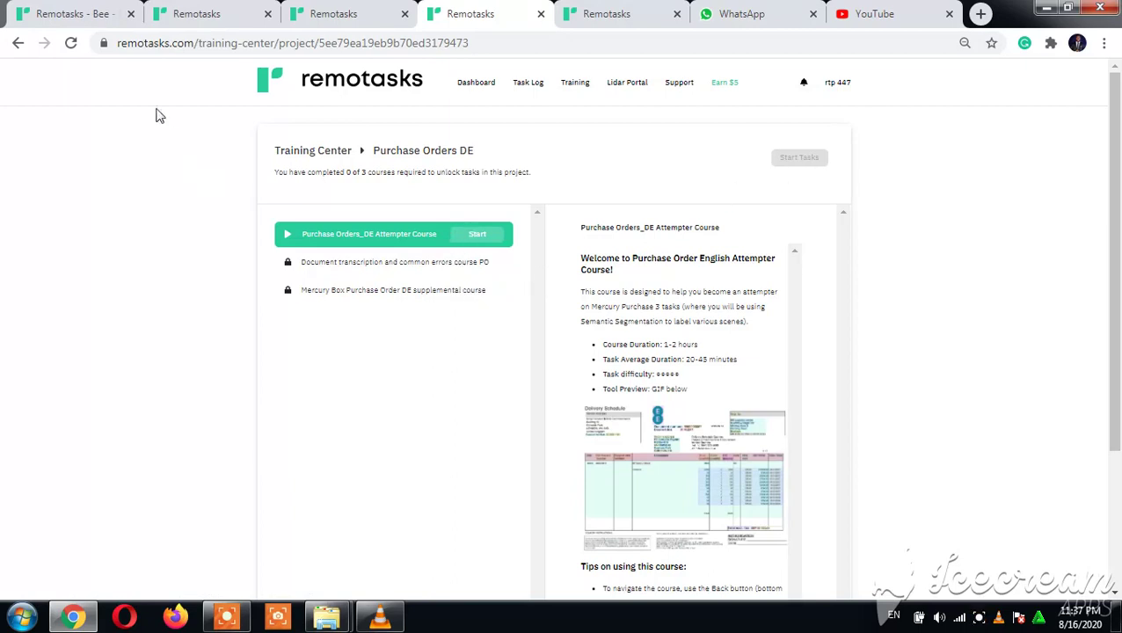
pyautogui.click(605, 13)
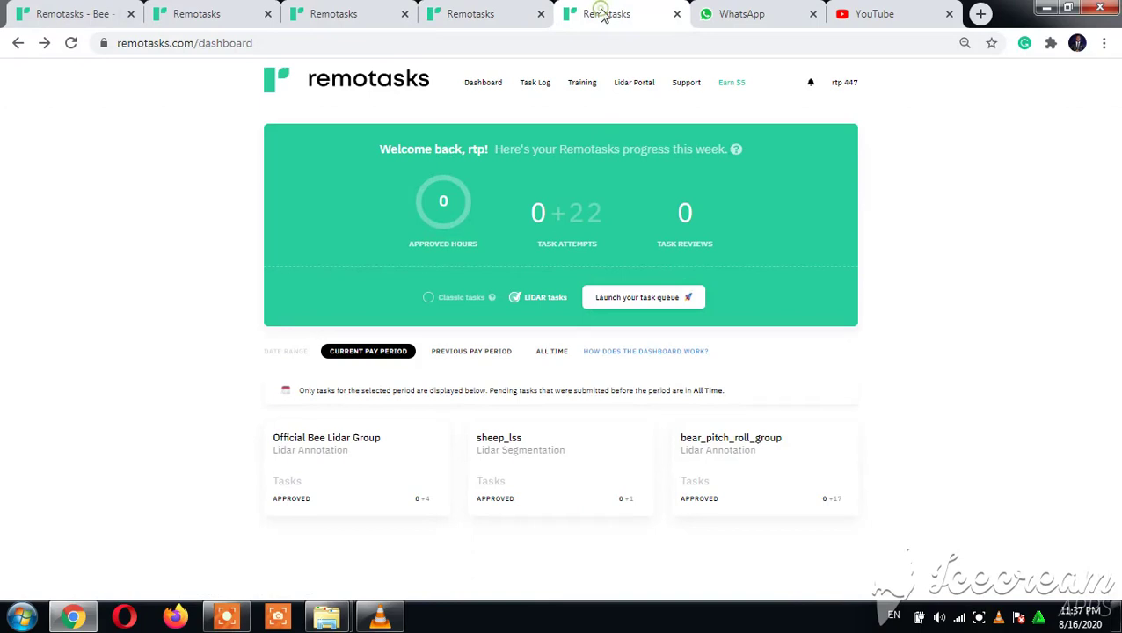
# Open Official Bee Lidar Group from the Training Center's Lidar Annotation projects.
pyautogui.click(581, 82)
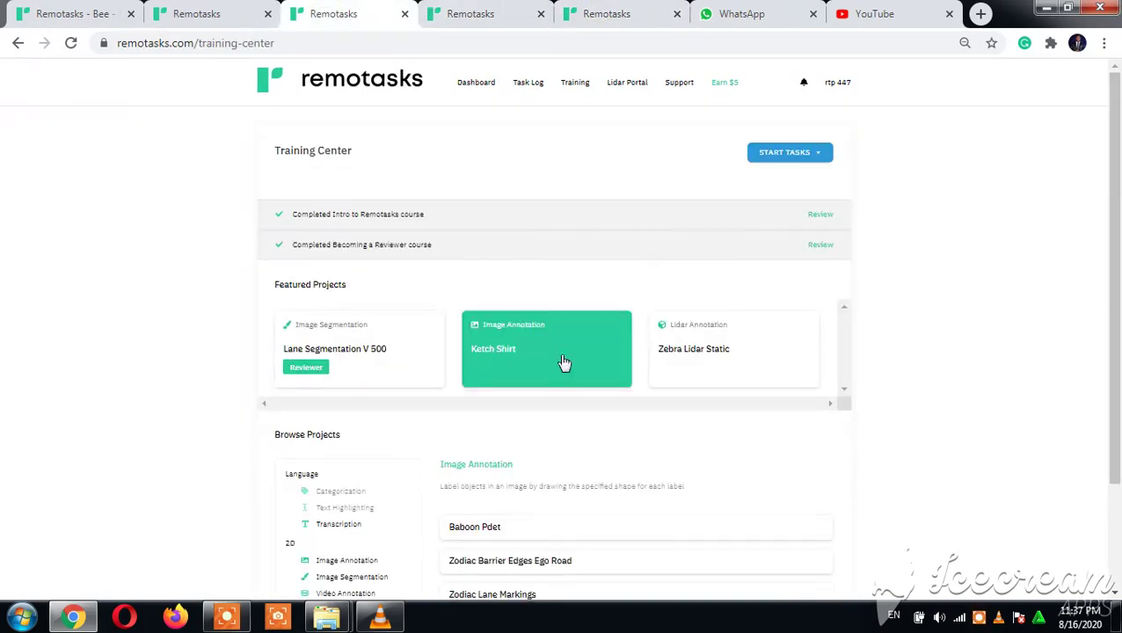
pyautogui.scroll(-3)
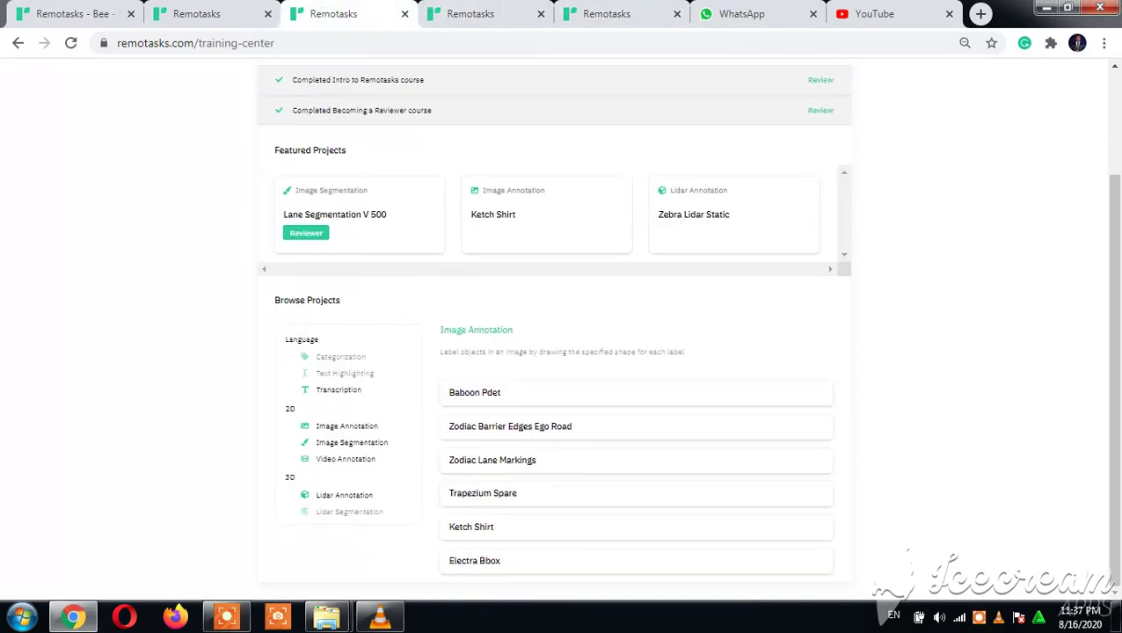
pyautogui.moveTo(345, 495)
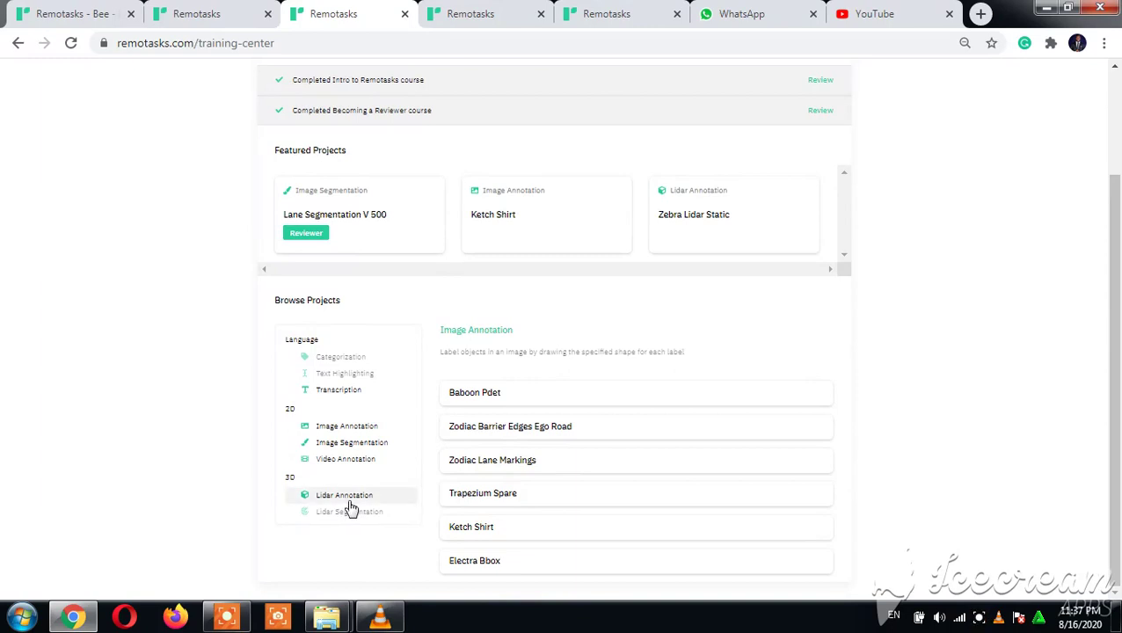
pyautogui.click(344, 495)
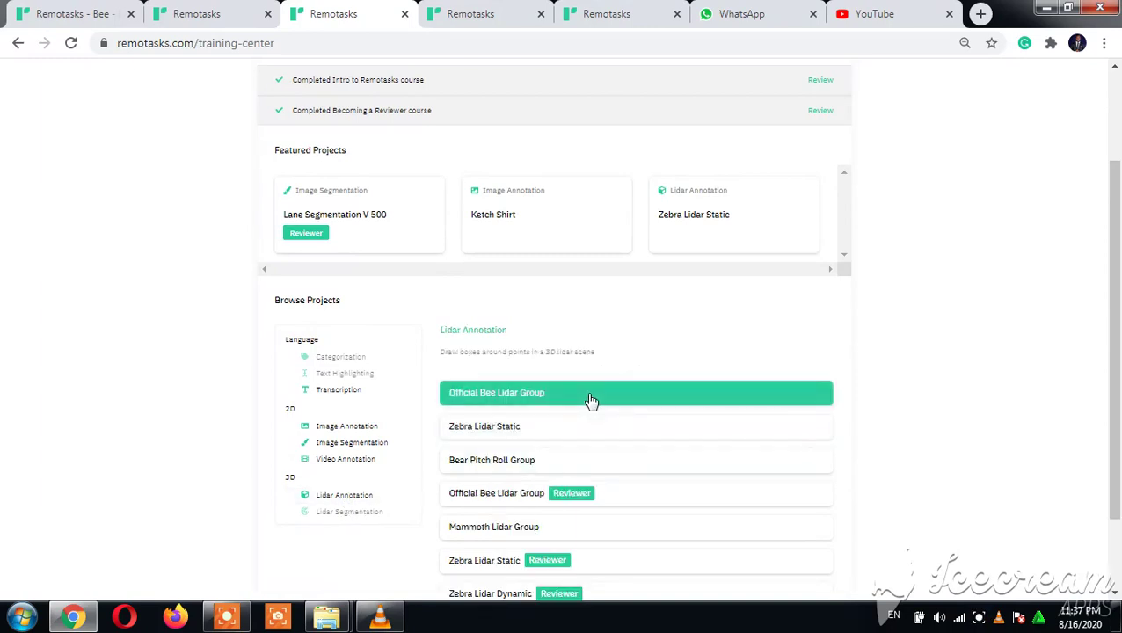
pyautogui.click(589, 392)
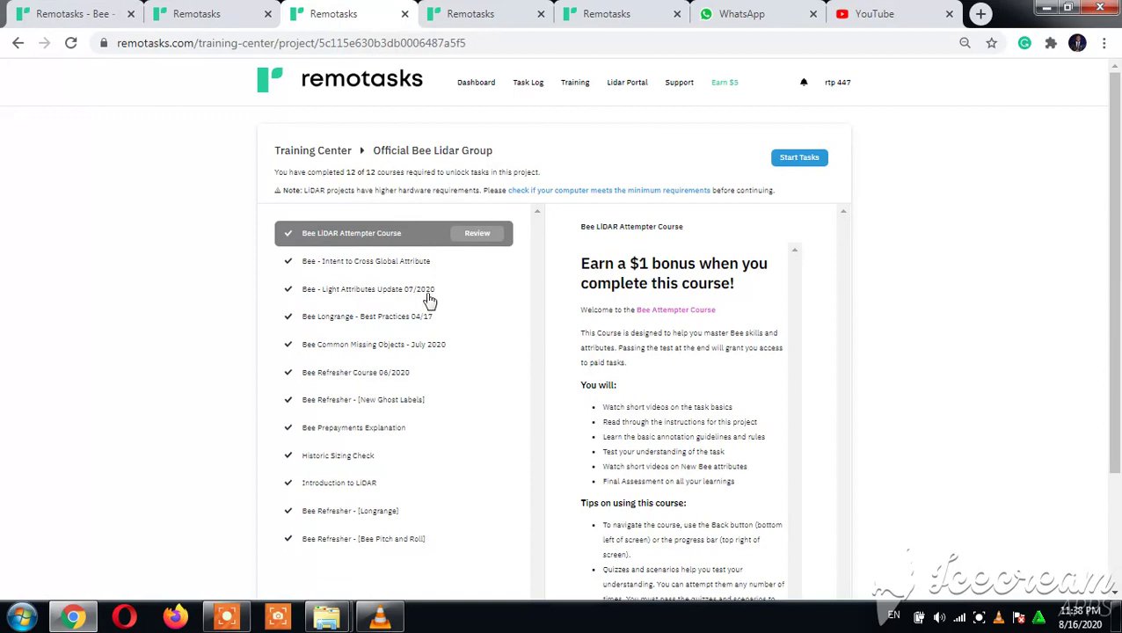
pyautogui.moveTo(472, 536)
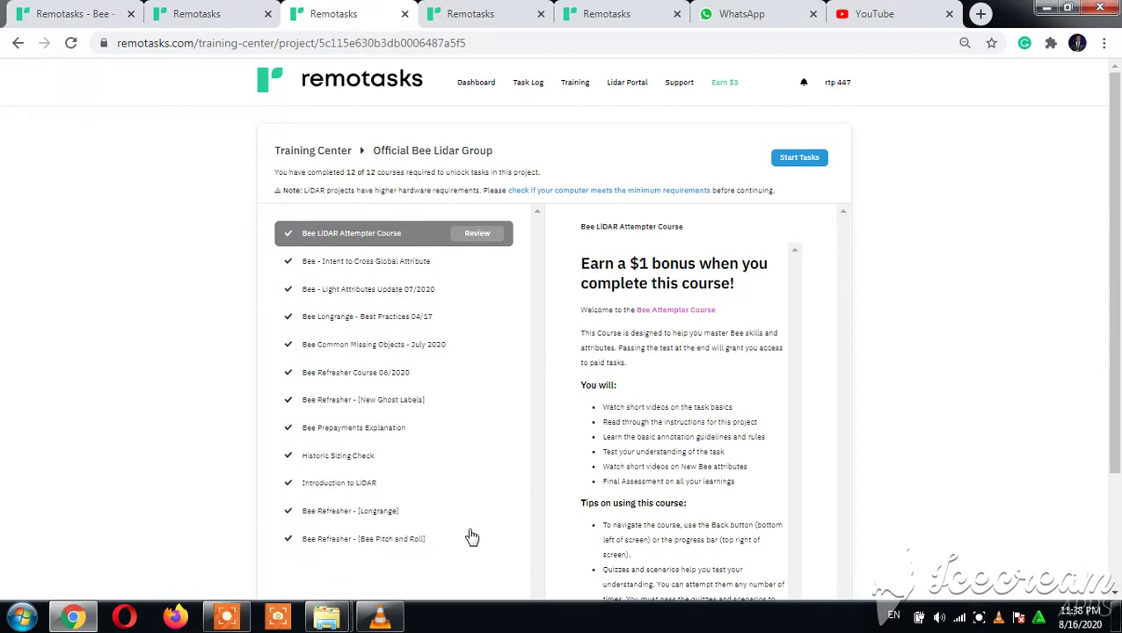
pyautogui.moveTo(450, 317)
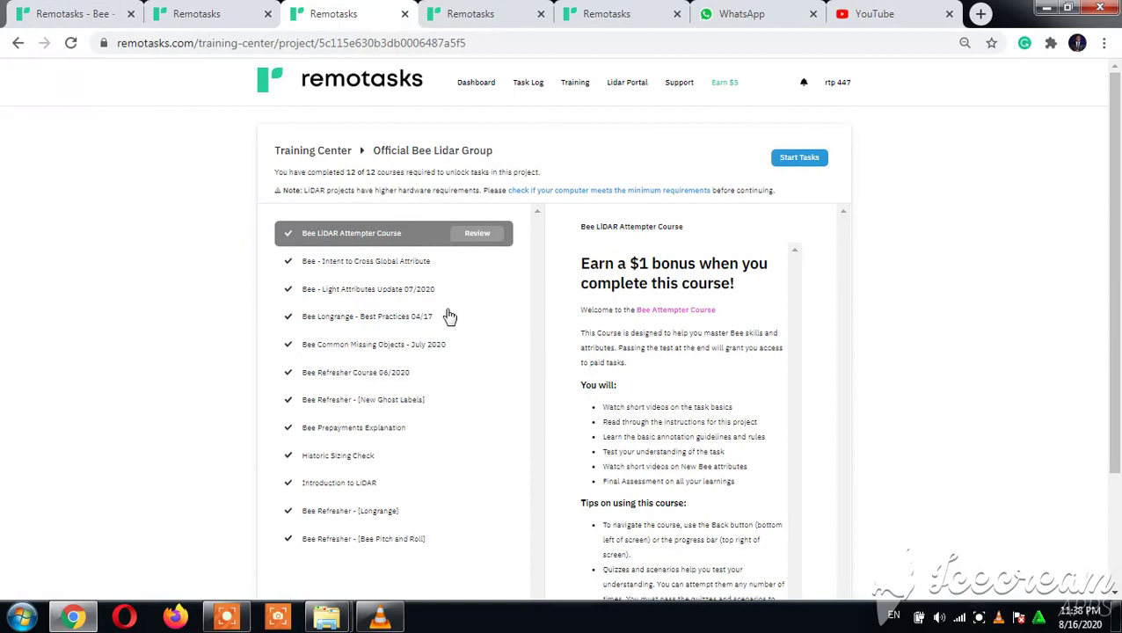
pyautogui.moveTo(435, 544)
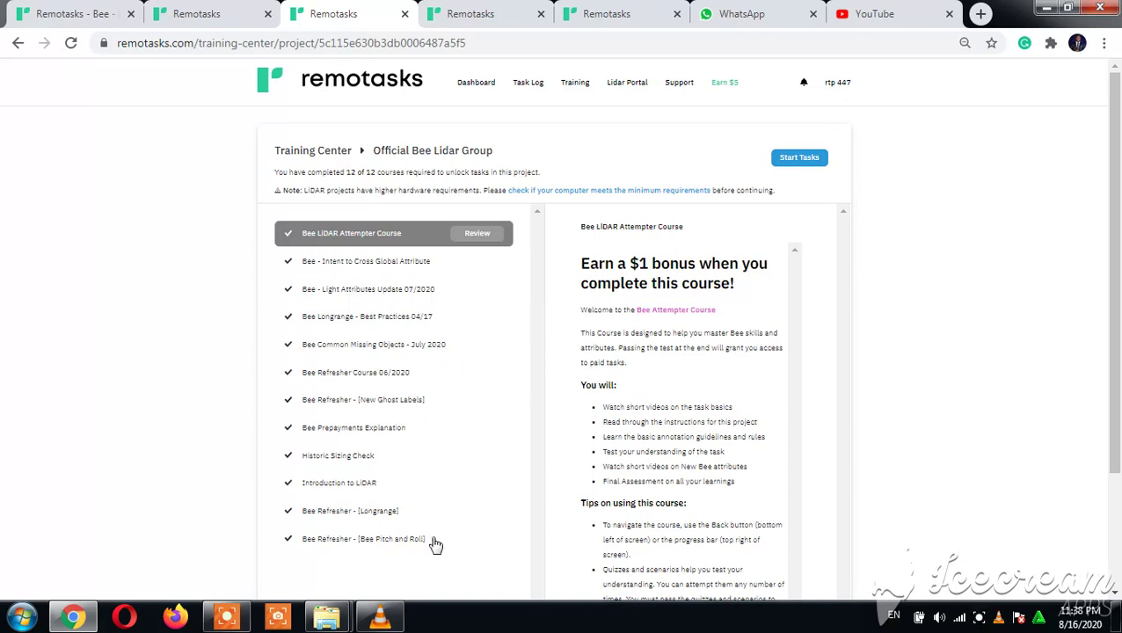
pyautogui.moveTo(800, 157)
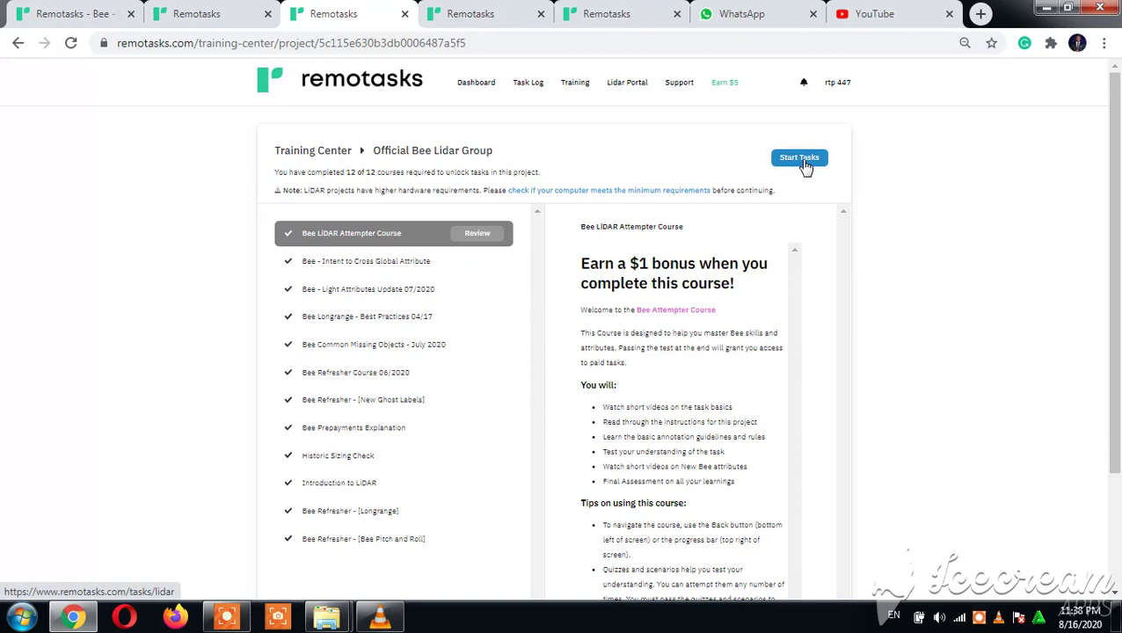
pyautogui.moveTo(629, 293)
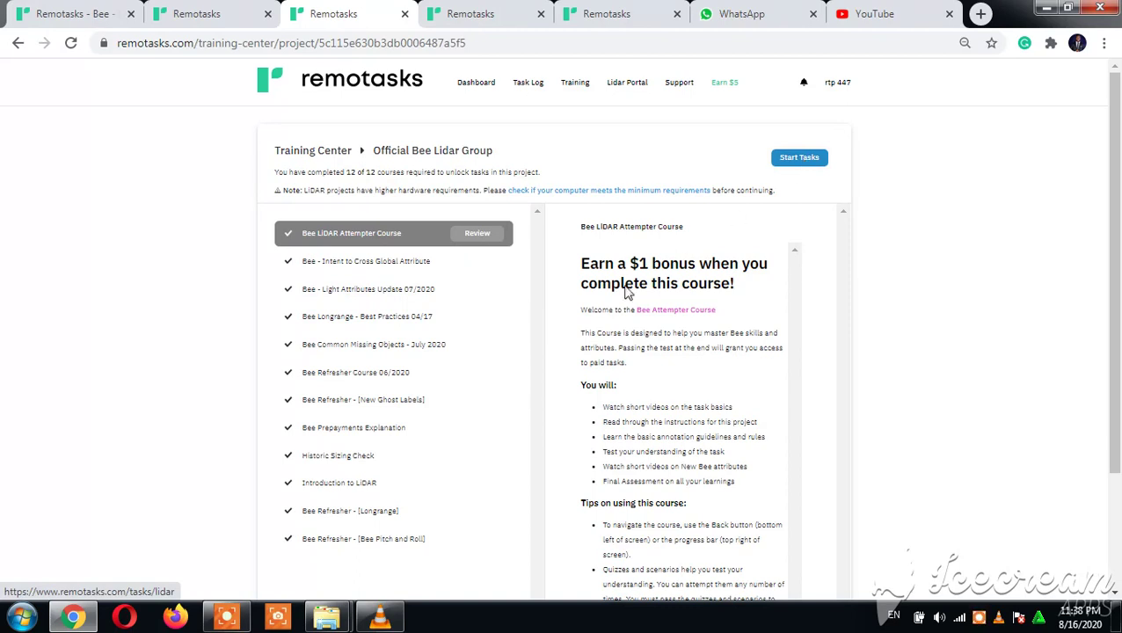
pyautogui.moveTo(798, 162)
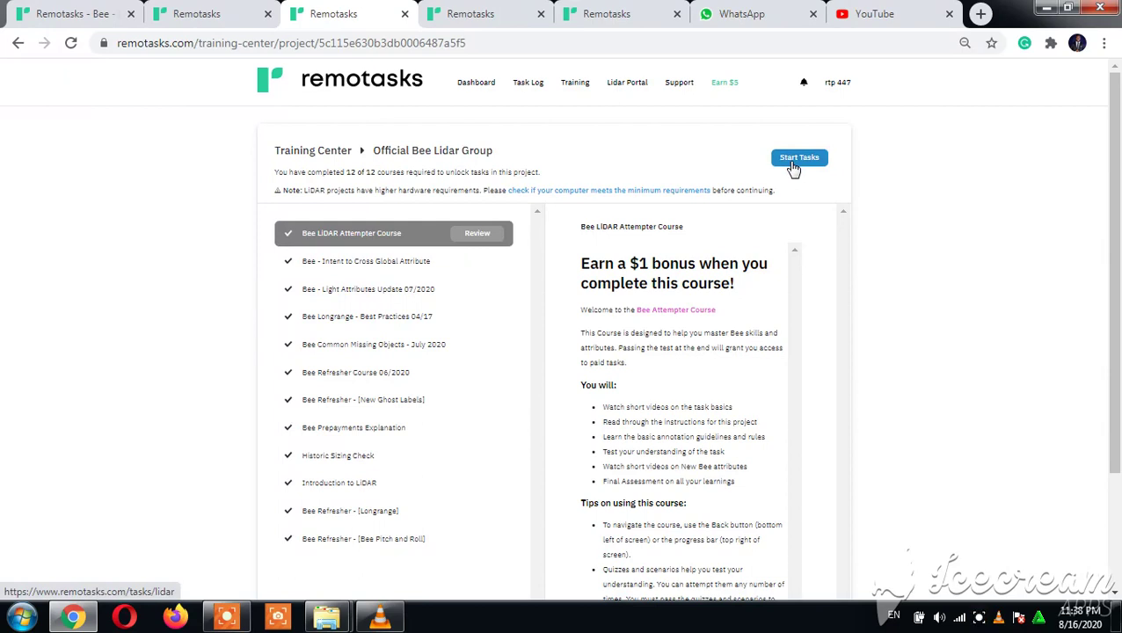
# Start Official Bee Lidar Group tasks, then return to the LIDAR weekly progress dashboard.
pyautogui.click(798, 158)
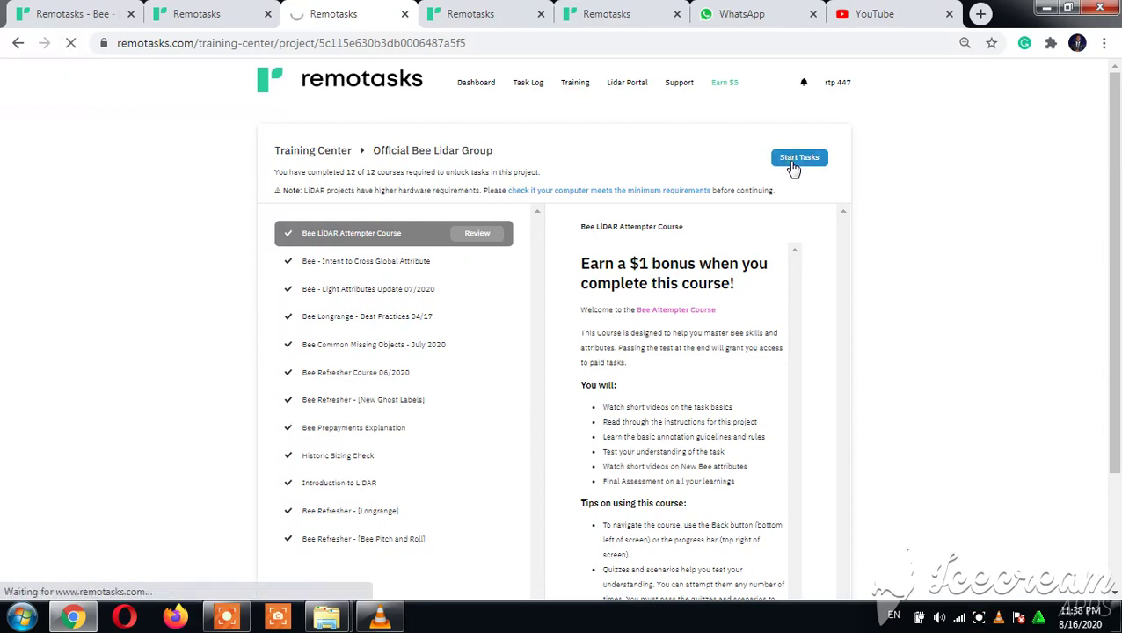
pyautogui.click(469, 13)
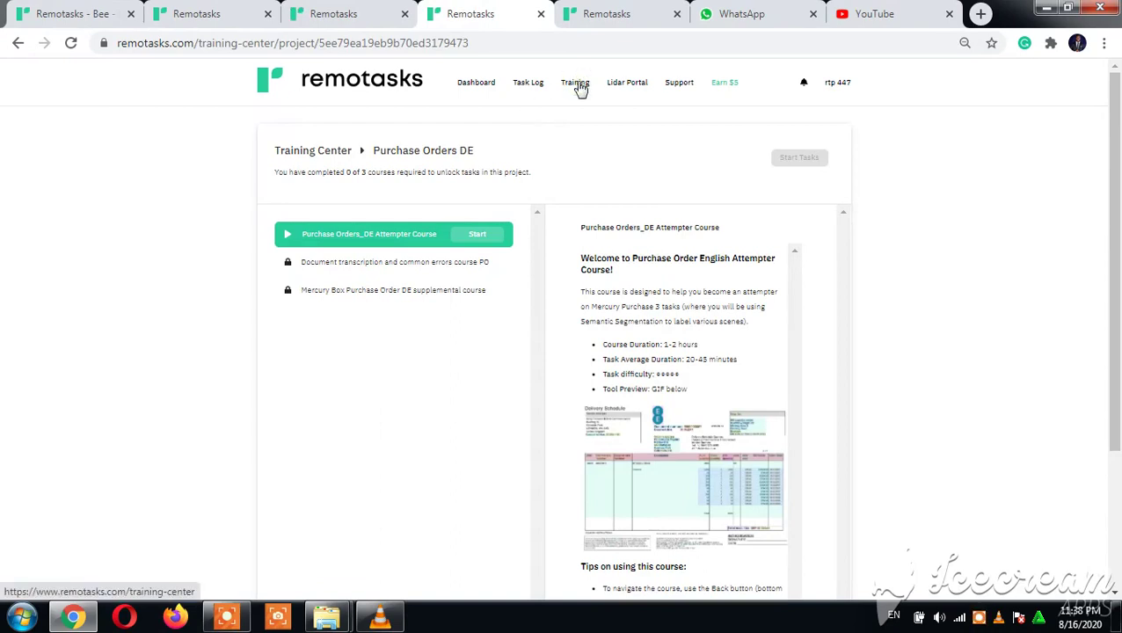
pyautogui.click(483, 82)
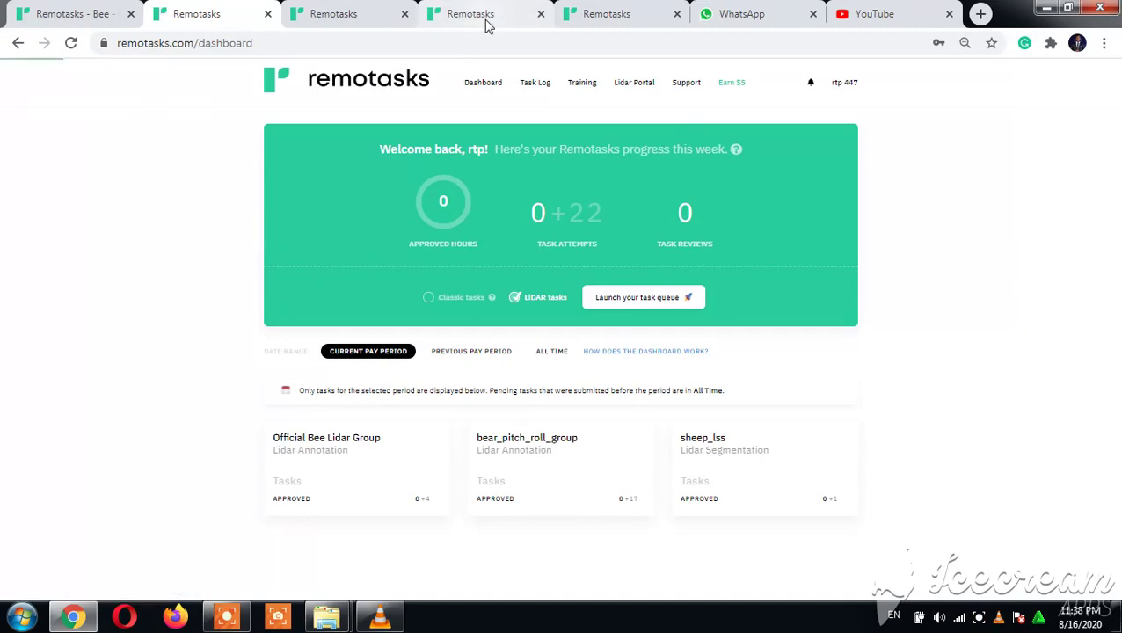
# Scroll the Training Center to Image Annotation and open Baboon Pdet.
pyautogui.click(574, 81)
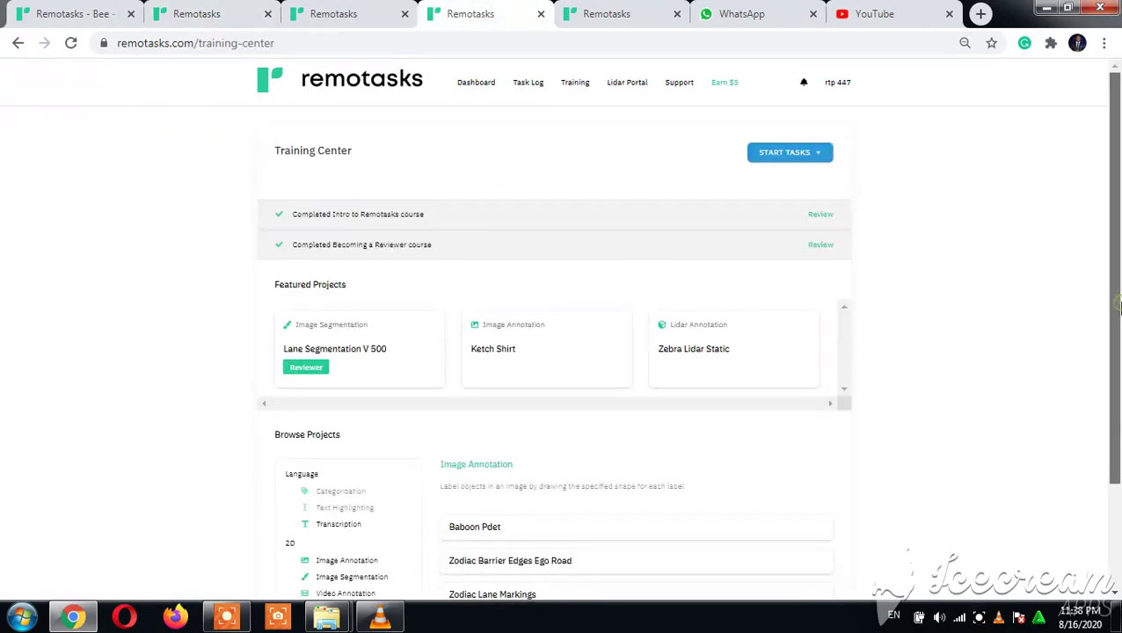
pyautogui.scroll(-3)
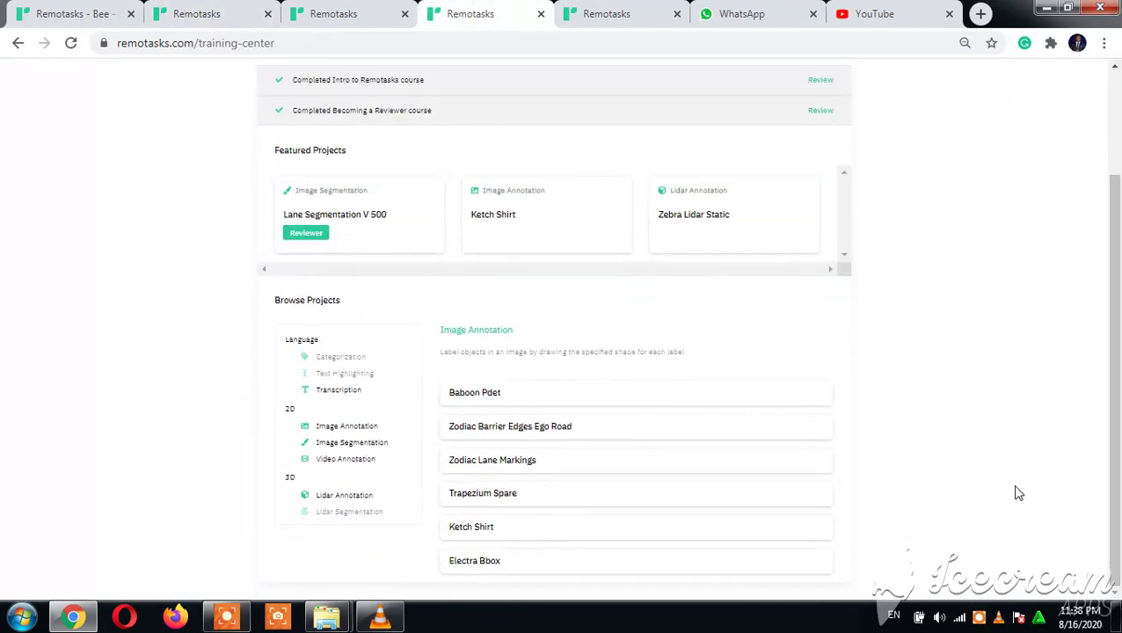
pyautogui.moveTo(519, 308)
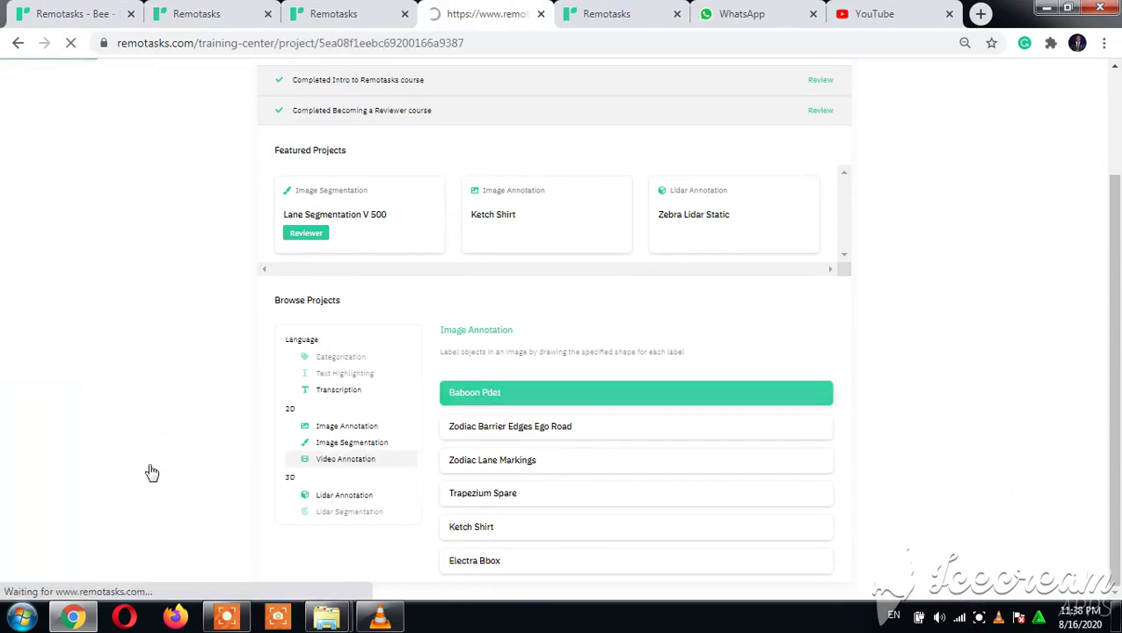
pyautogui.click(636, 392)
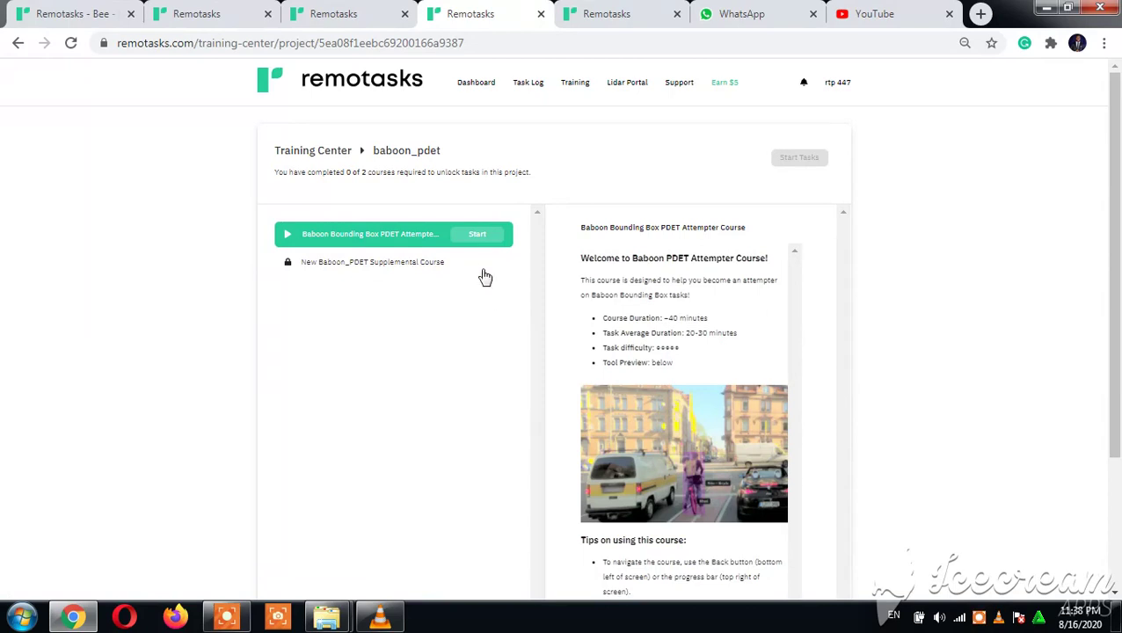
pyautogui.moveTo(604, 340)
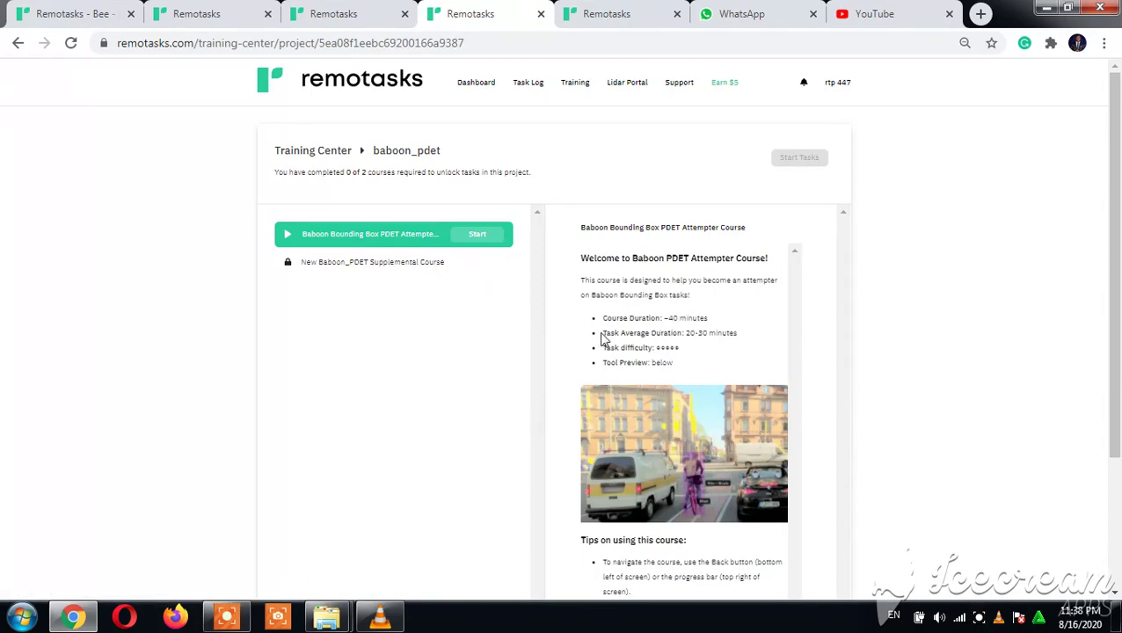
pyautogui.moveTo(590, 326)
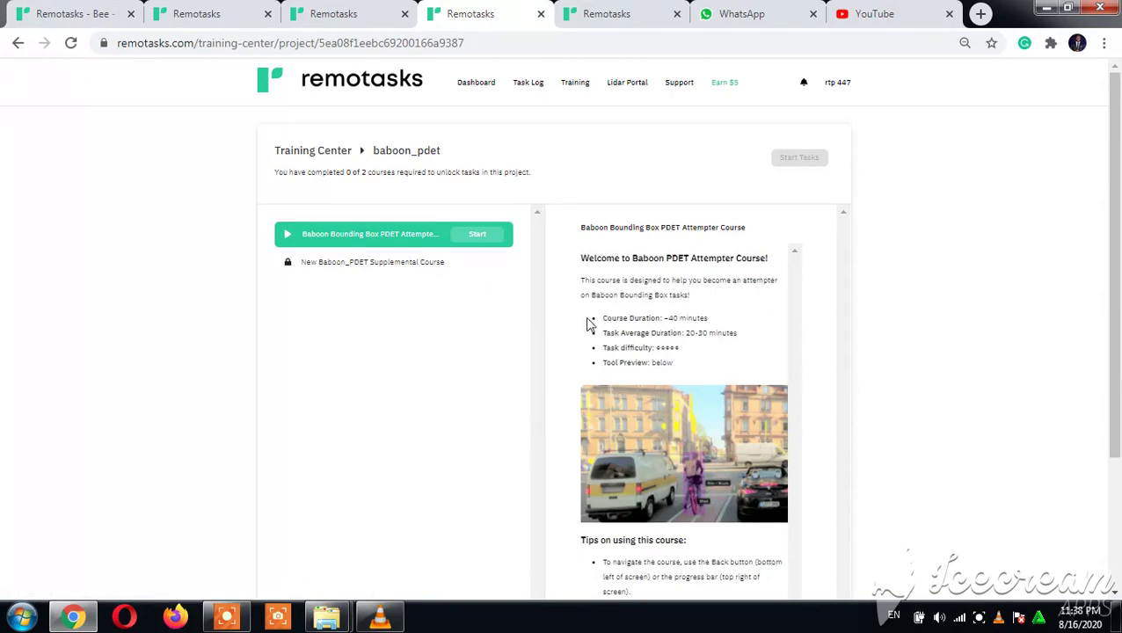
pyautogui.moveTo(684, 358)
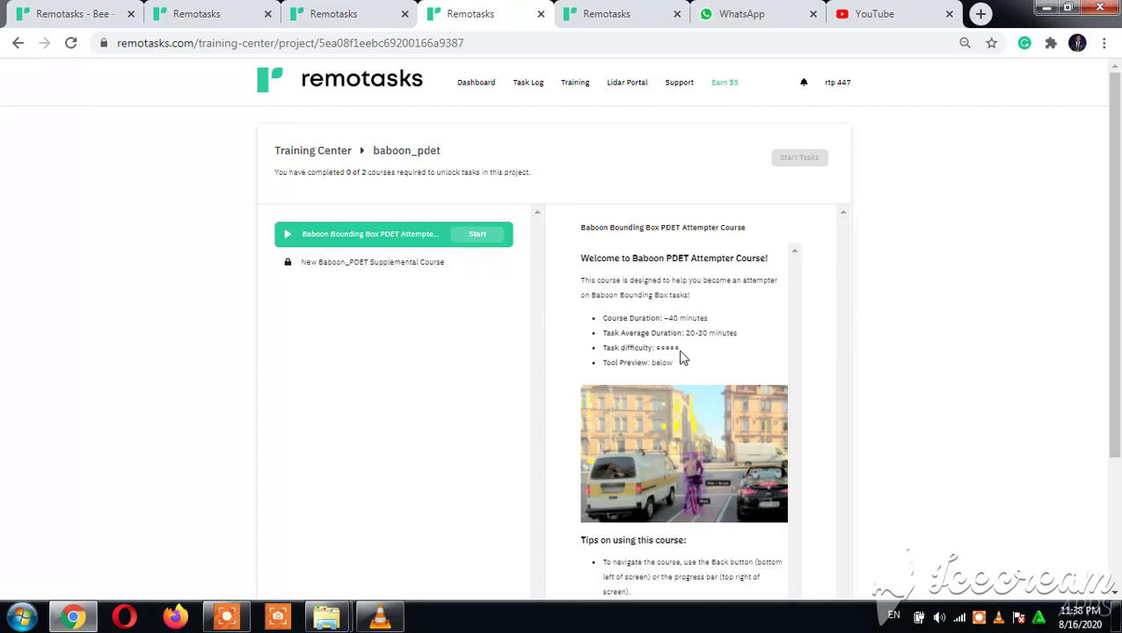
pyautogui.moveTo(496, 278)
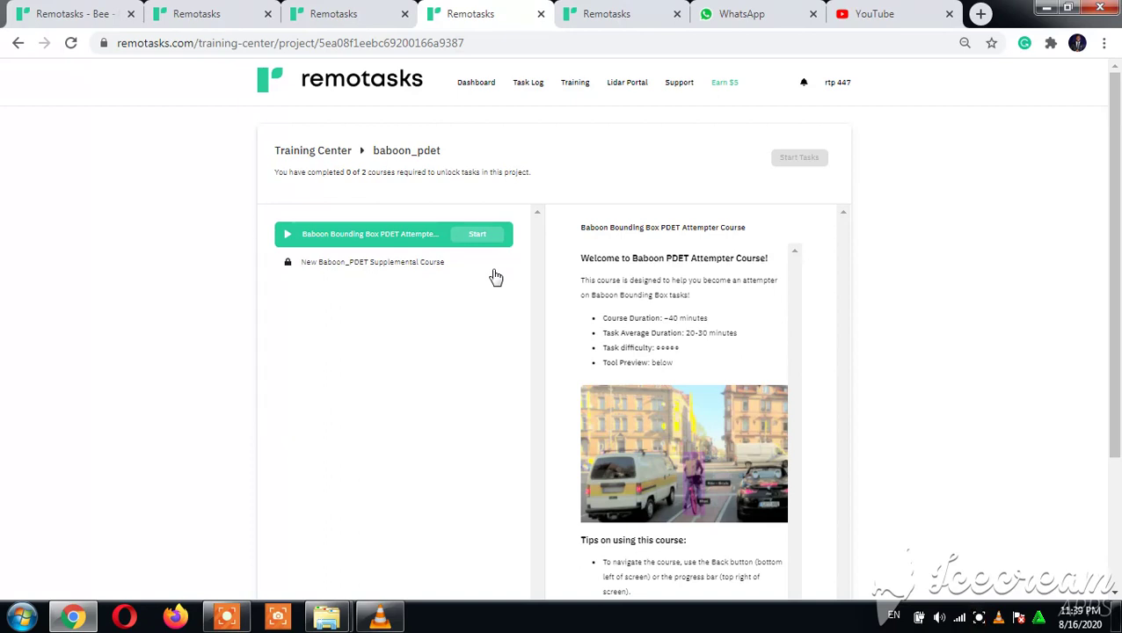
pyautogui.moveTo(480, 236)
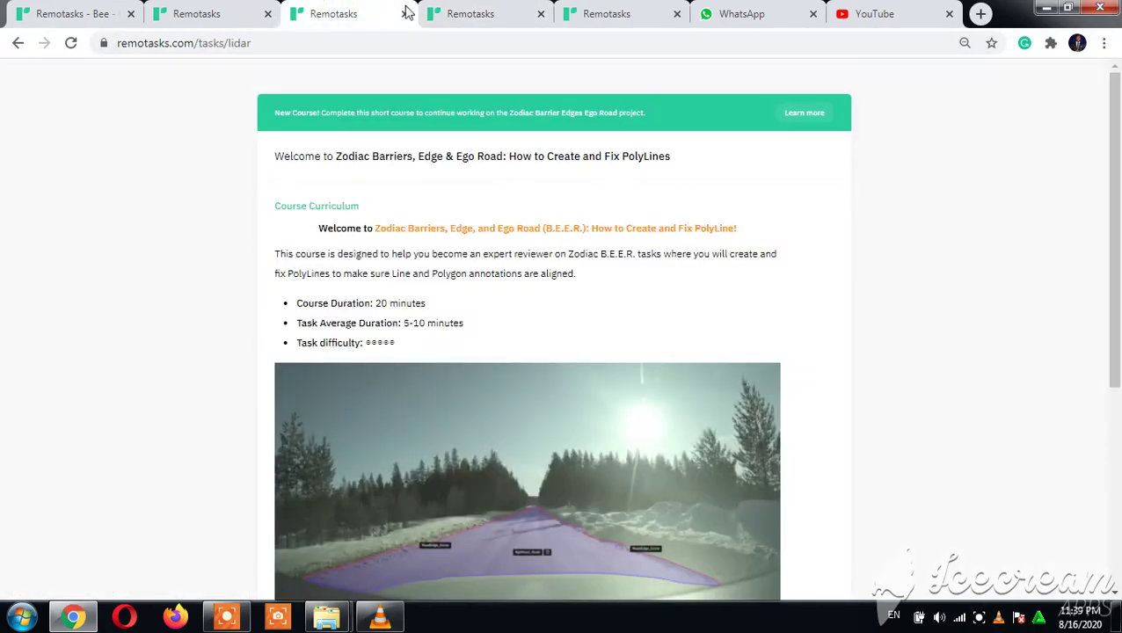
# Start the Baboon Bounding Box PDET Attempter Course, then switch to the dashboard tab.
pyautogui.click(470, 13)
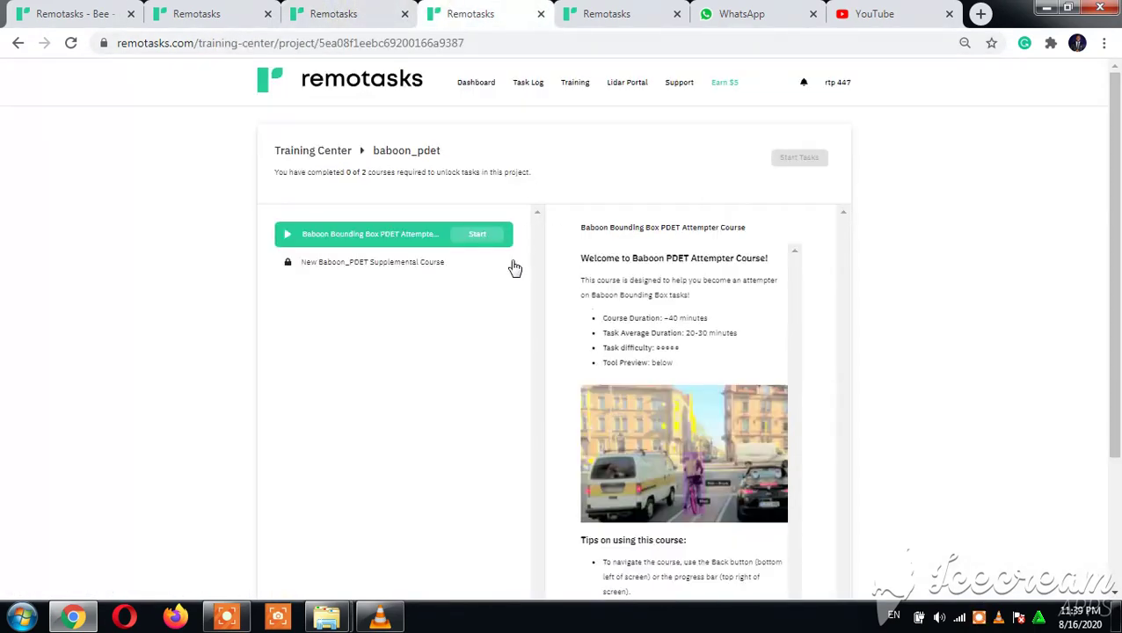
pyautogui.moveTo(556, 253)
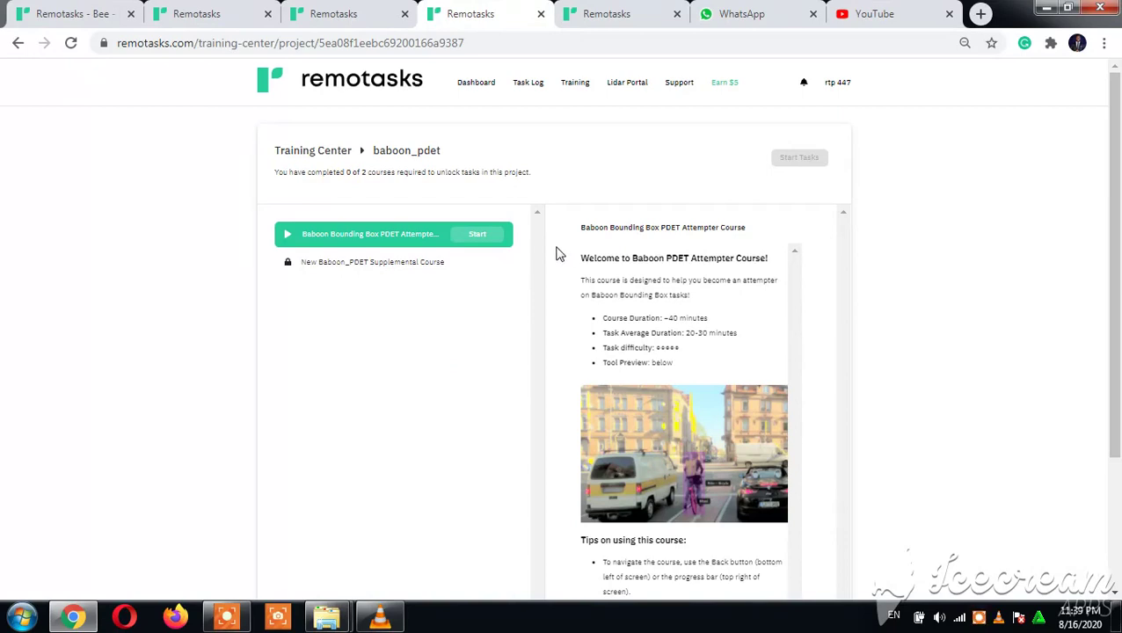
pyautogui.moveTo(567, 255)
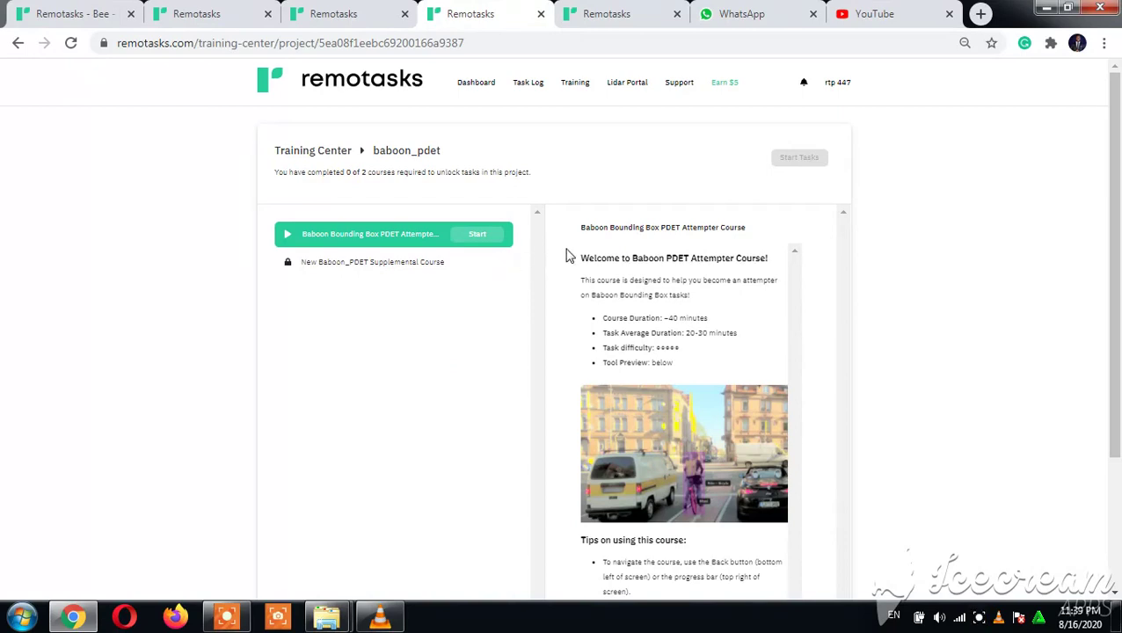
pyautogui.moveTo(479, 235)
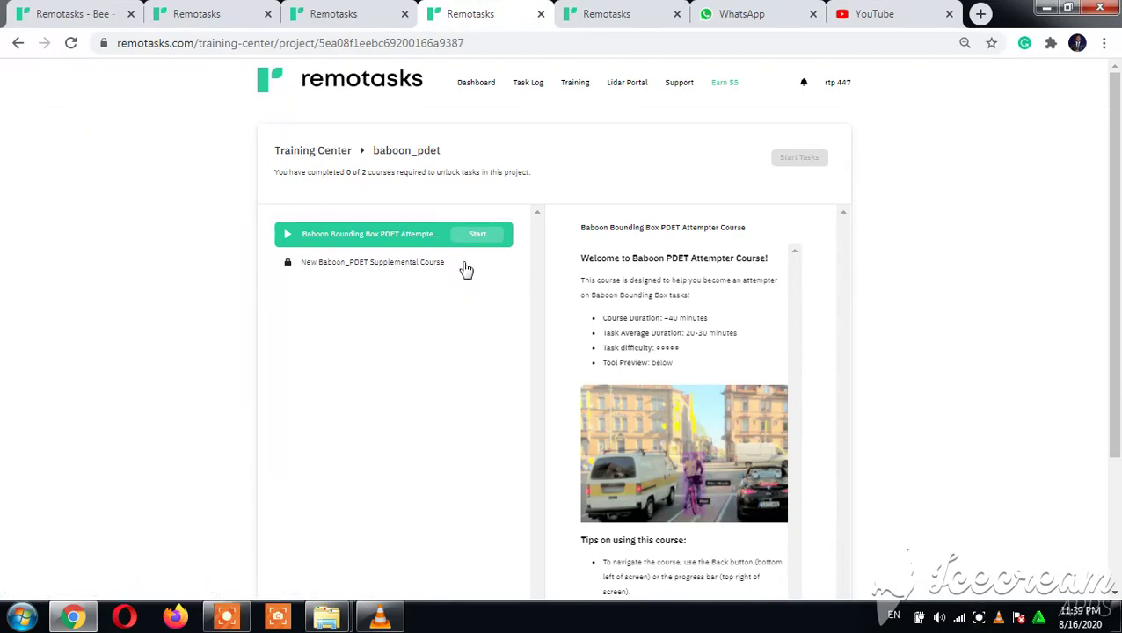
pyautogui.moveTo(465, 256)
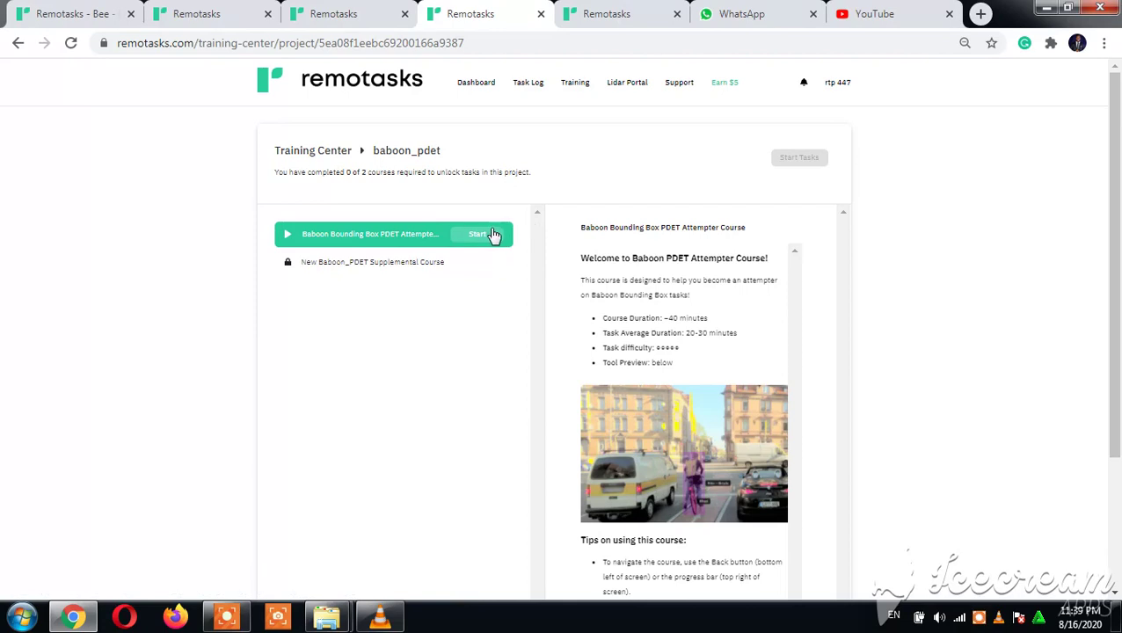
pyautogui.click(477, 234)
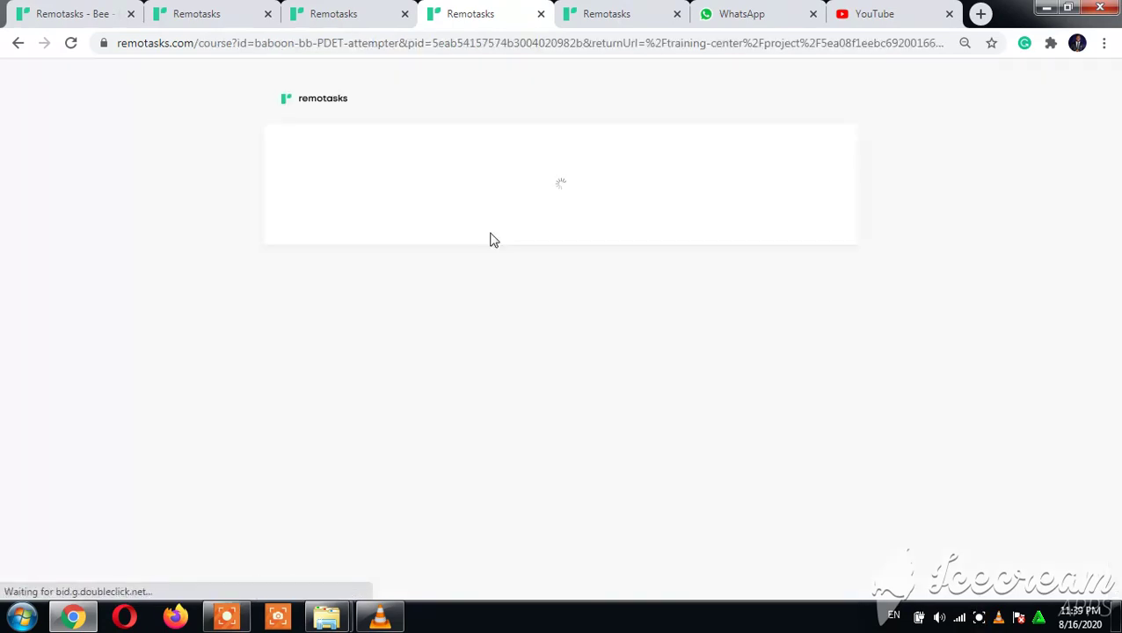
pyautogui.click(332, 13)
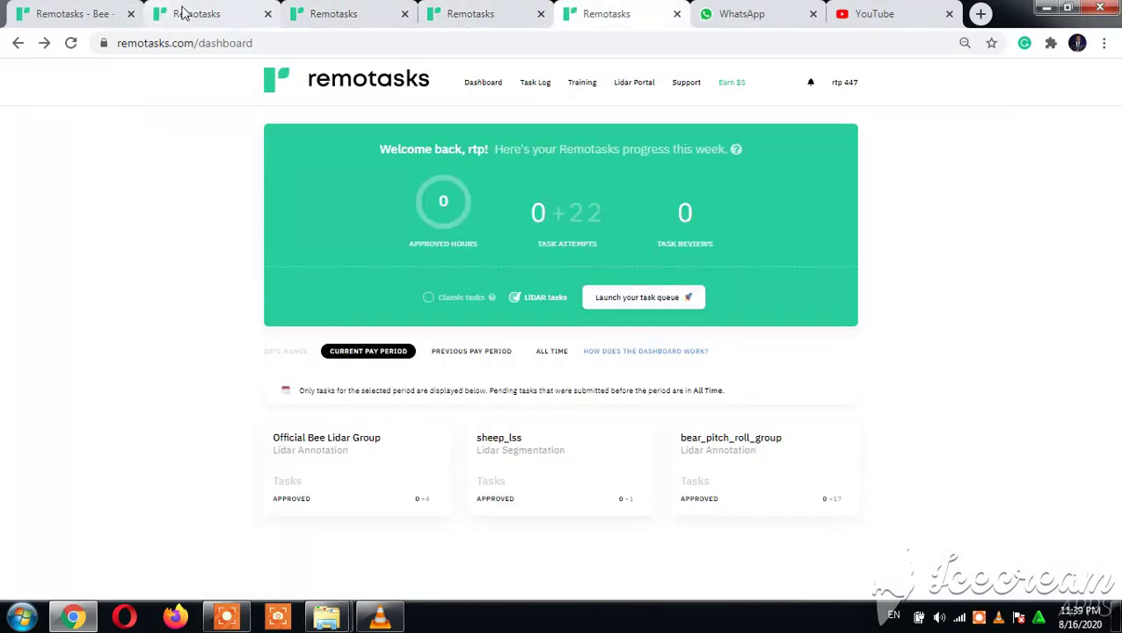
# Reopen Official Bee Lidar Group, then switch to the Zodiac Barriers PolyLines course tab.
pyautogui.click(581, 82)
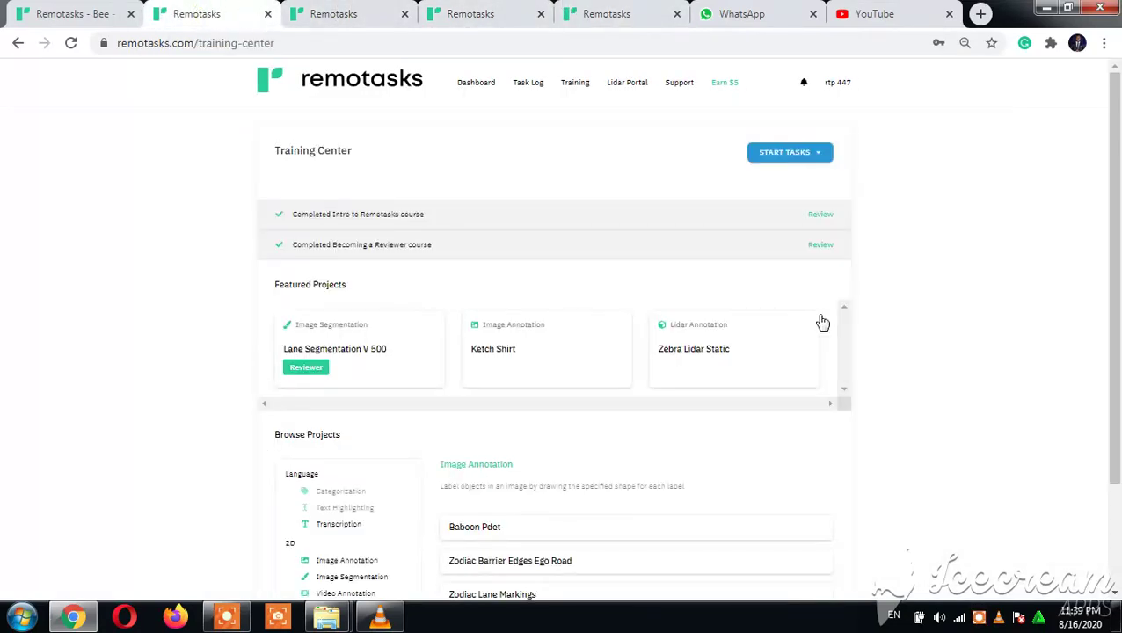
pyautogui.scroll(-3)
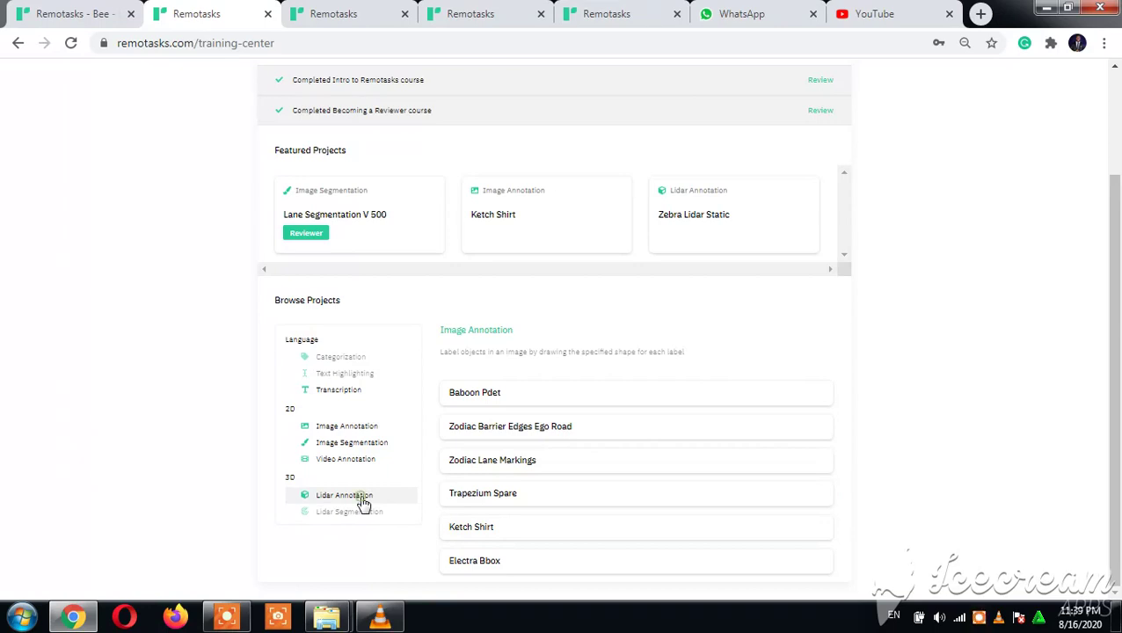
pyautogui.click(344, 495)
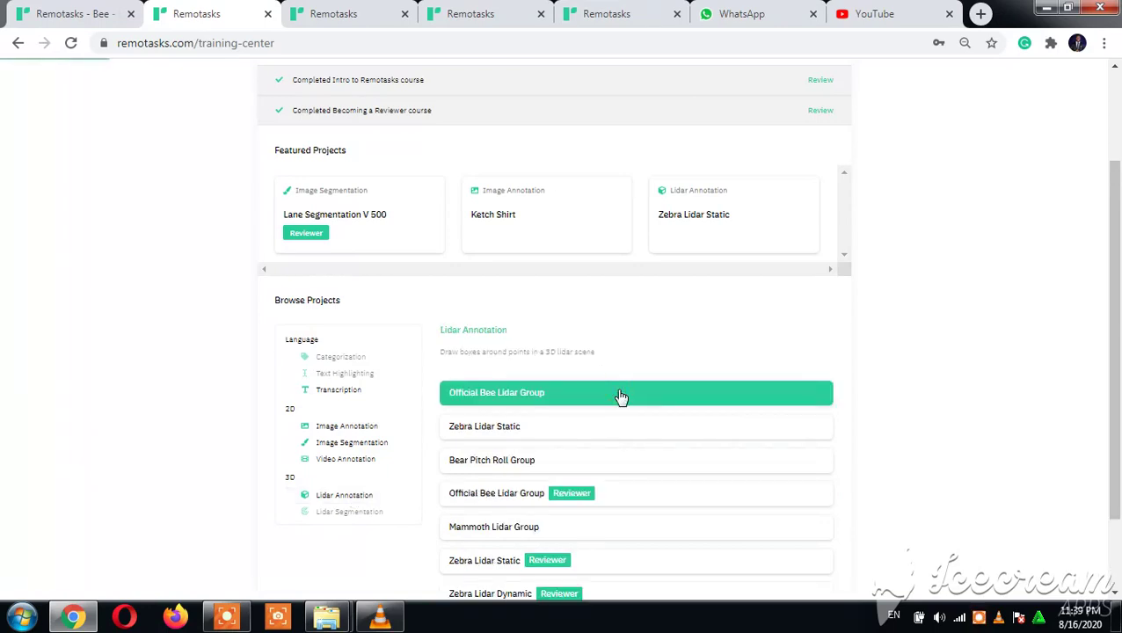
pyautogui.click(620, 393)
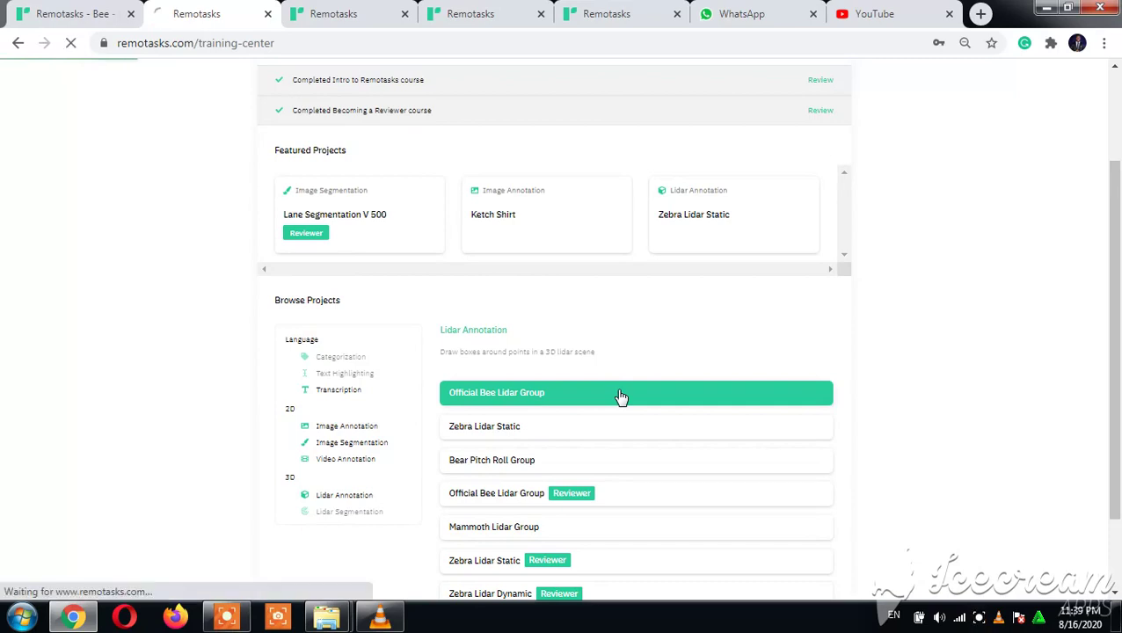
pyautogui.click(620, 392)
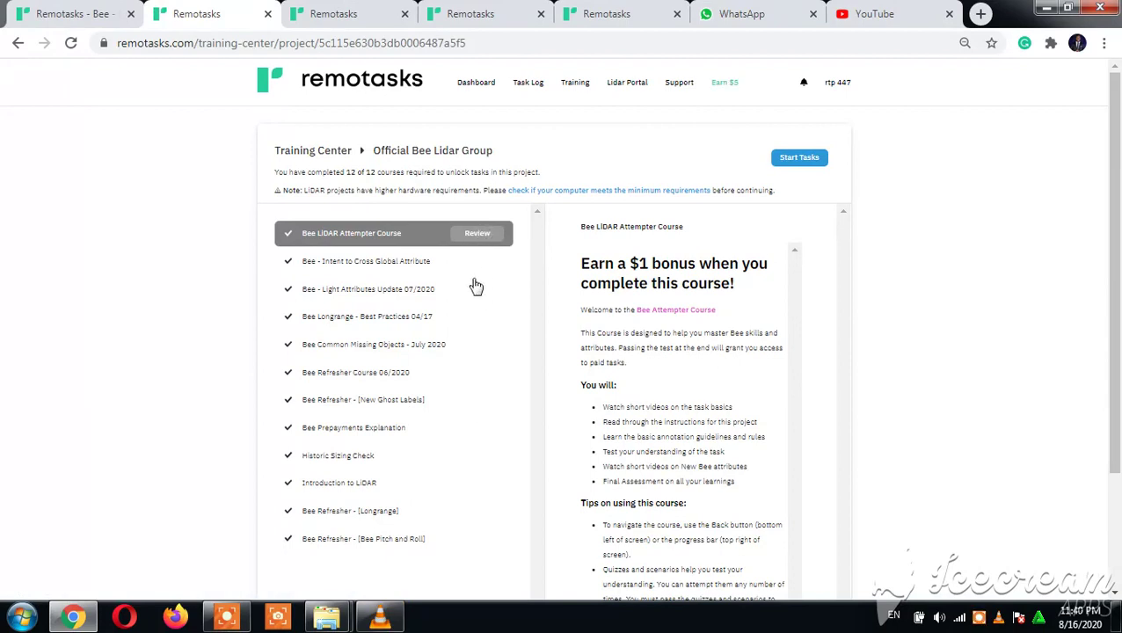
pyautogui.moveTo(444, 97)
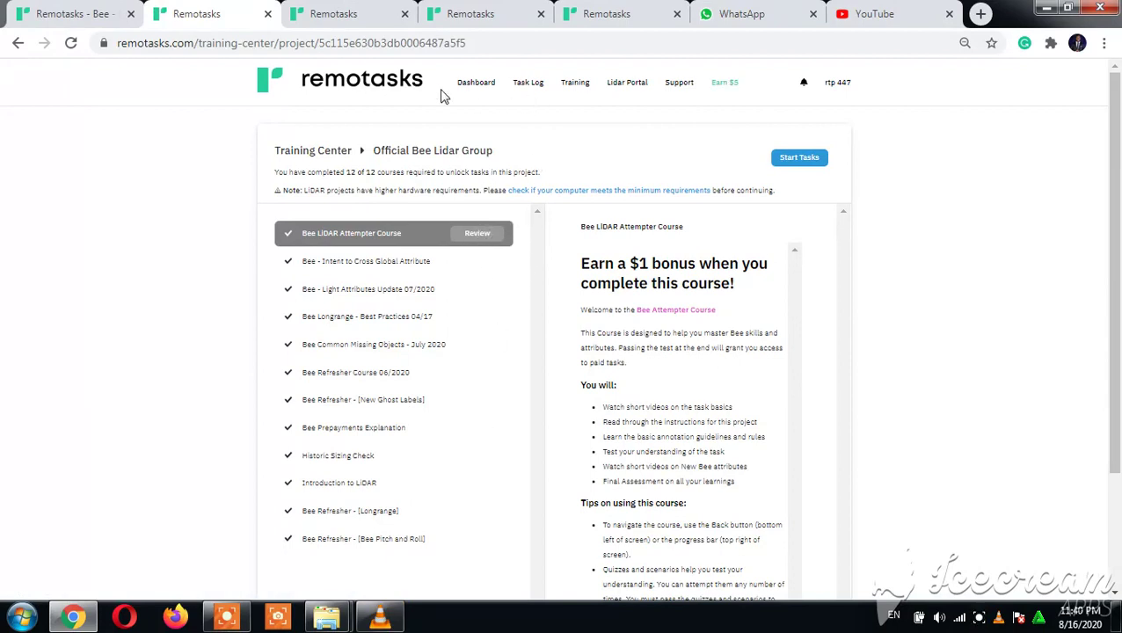
pyautogui.click(333, 13)
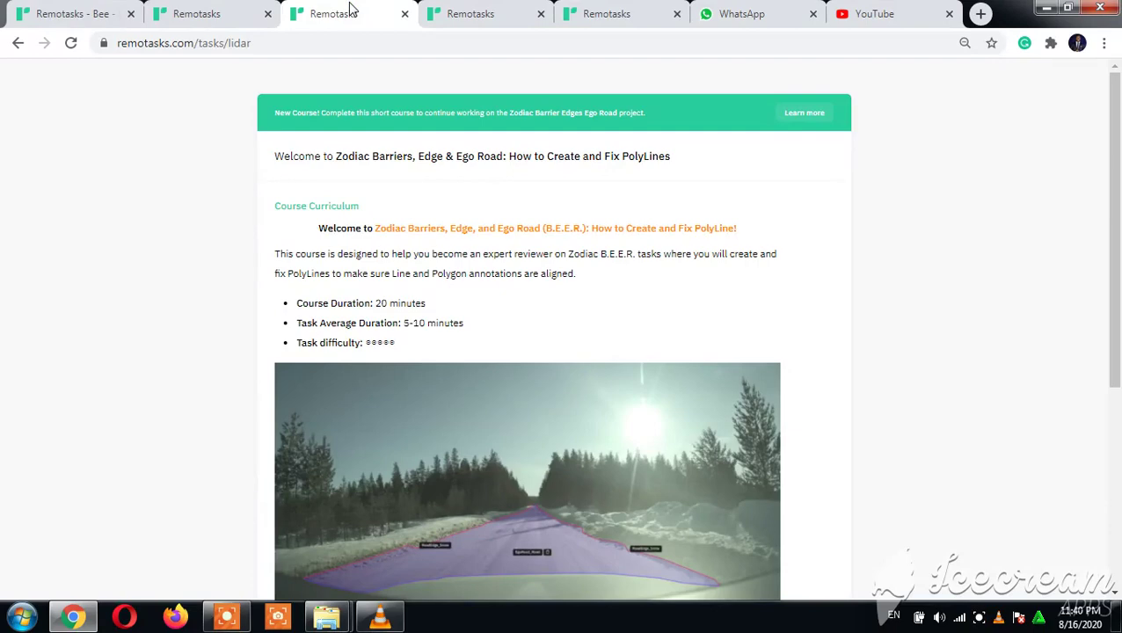